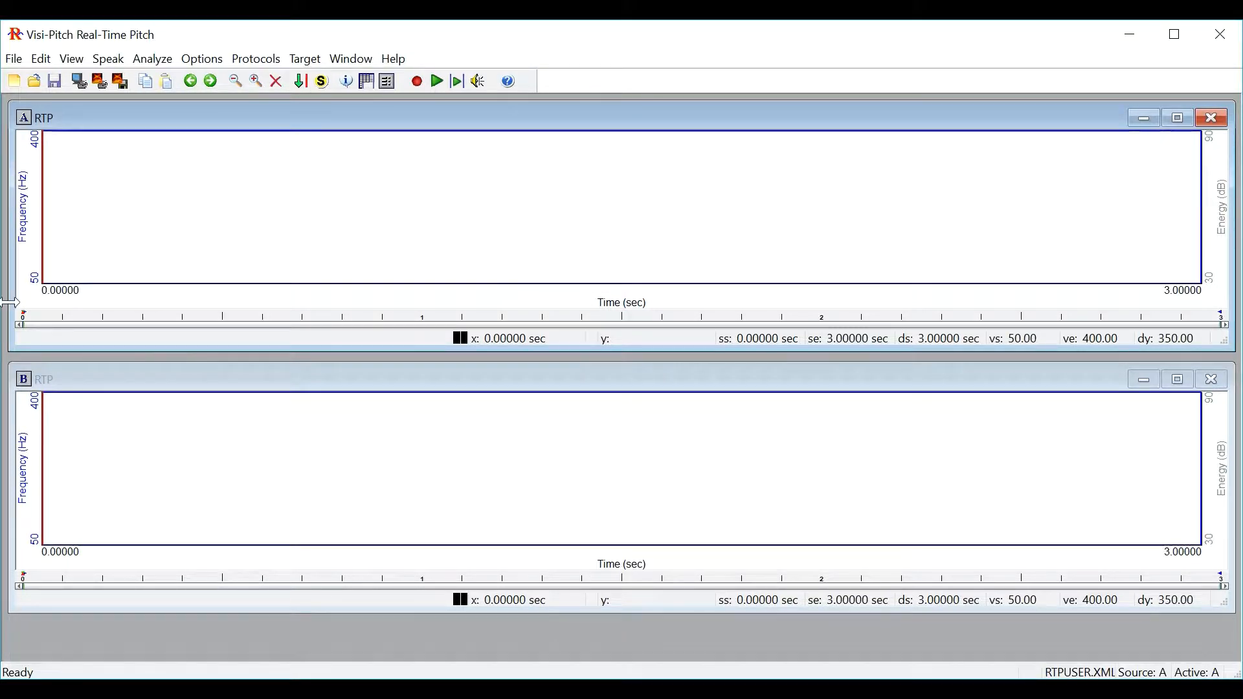
Step: Record a short 2.18-second utterance so its pitch and energy contours fill window A
click(13, 58)
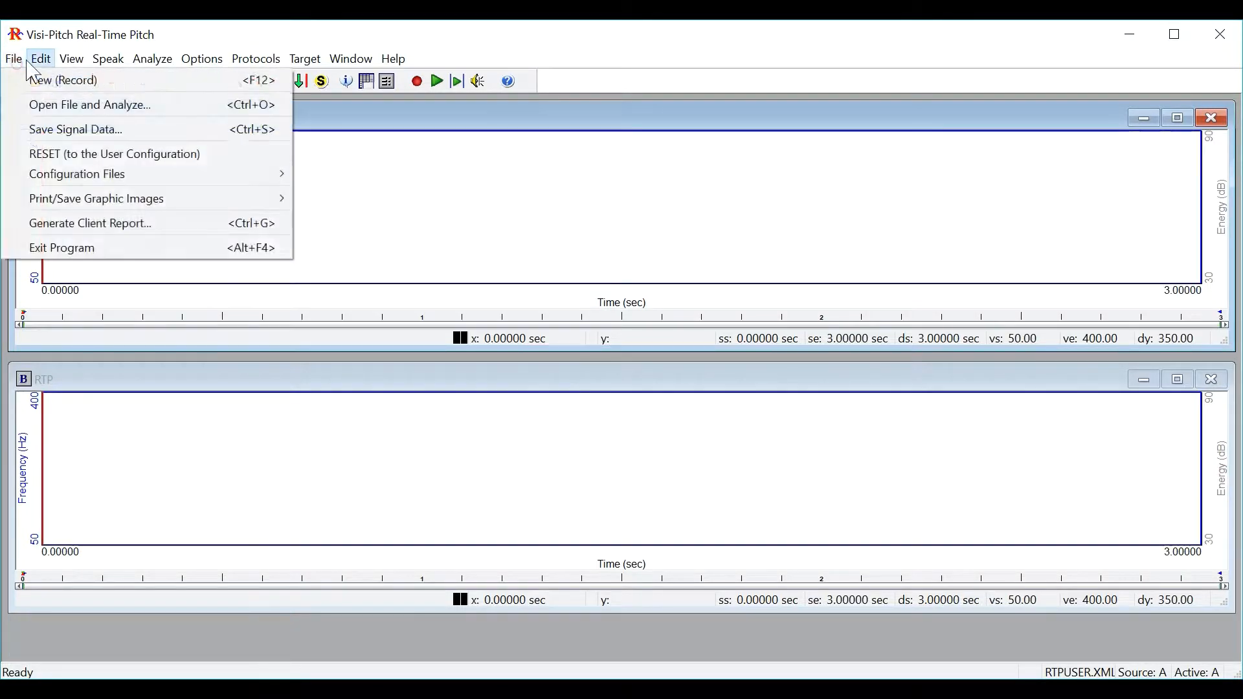
click(107, 59)
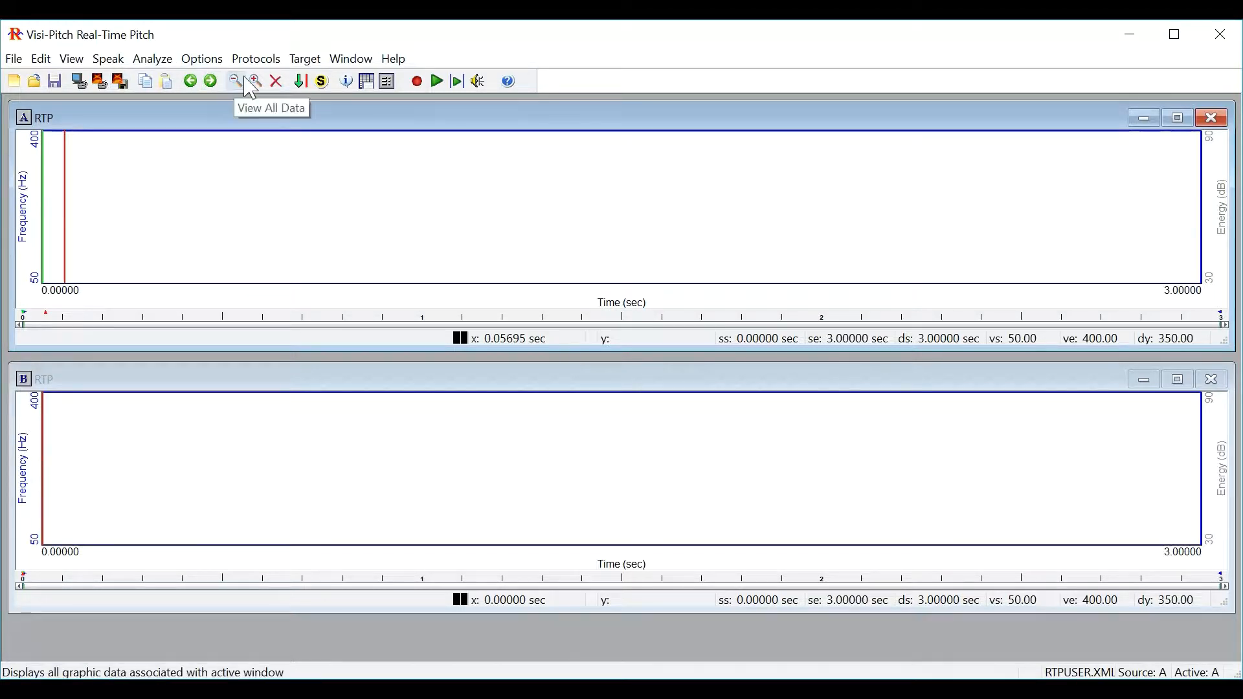
mouse_move(241, 119)
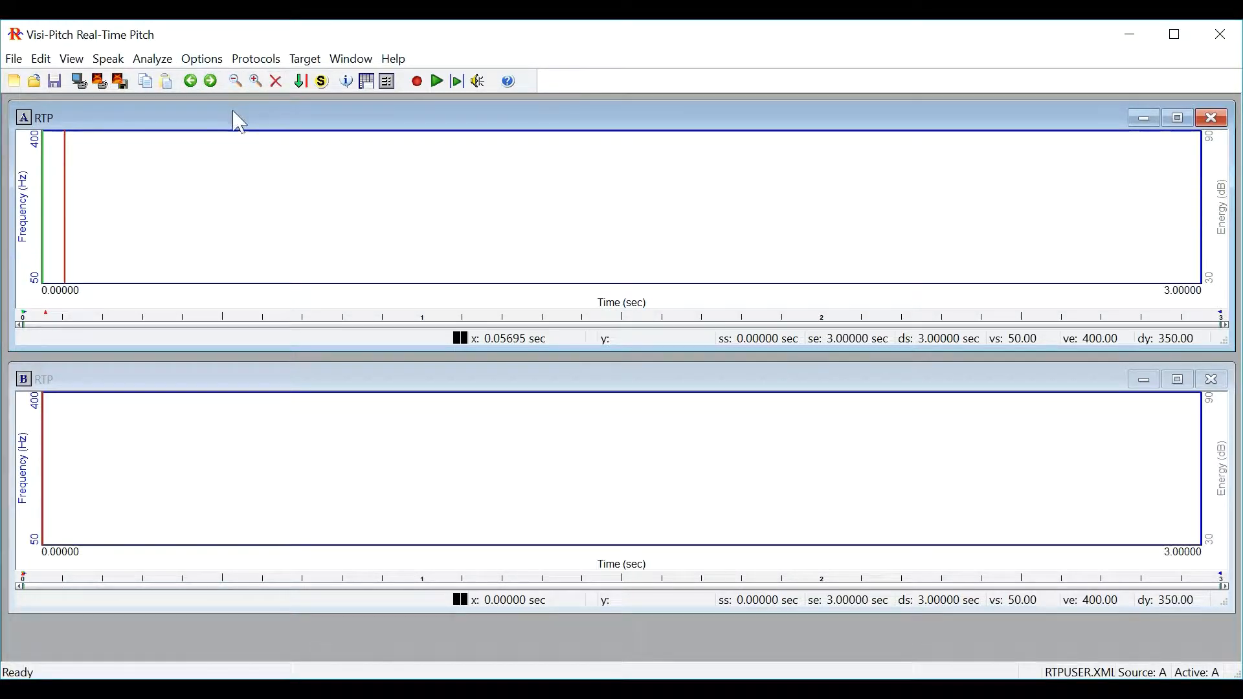
mouse_move(507, 81)
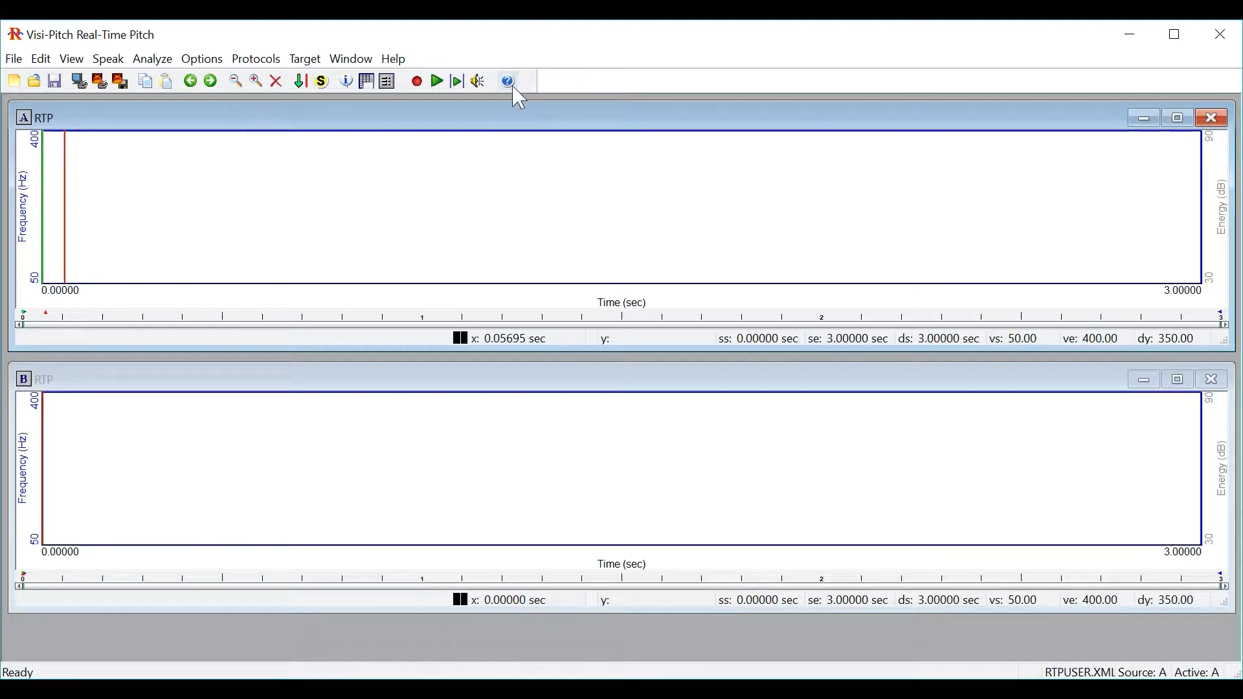
mouse_move(506, 81)
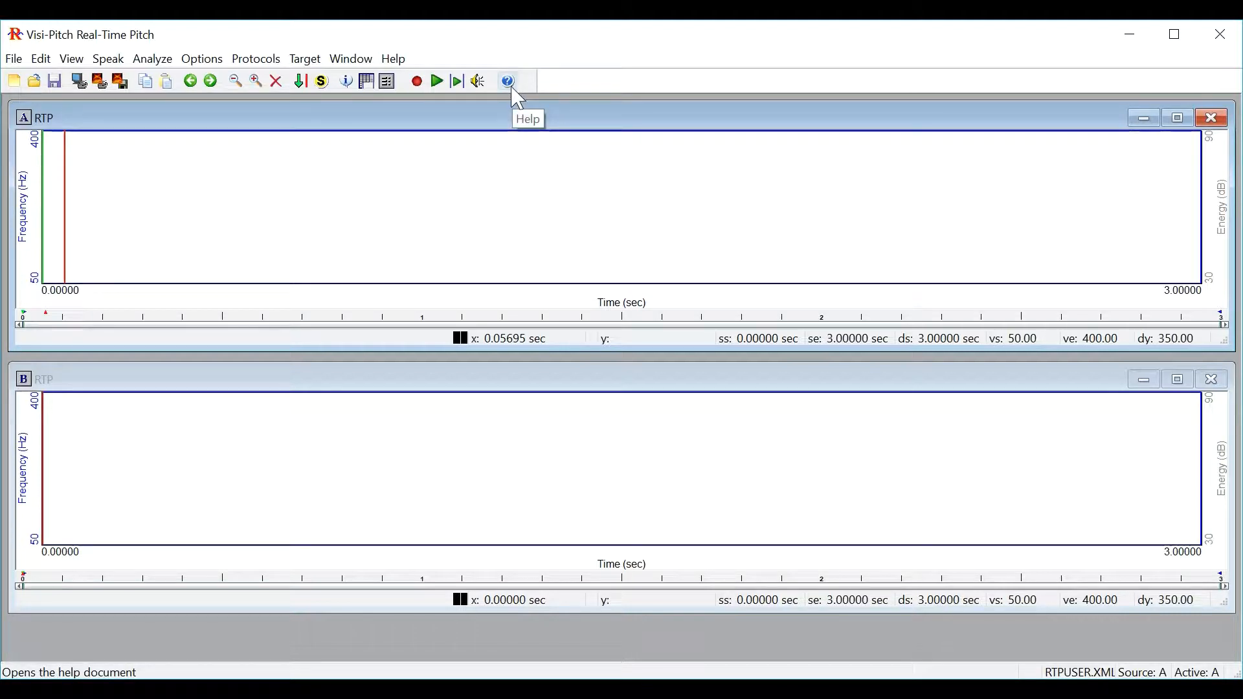
mouse_move(190, 132)
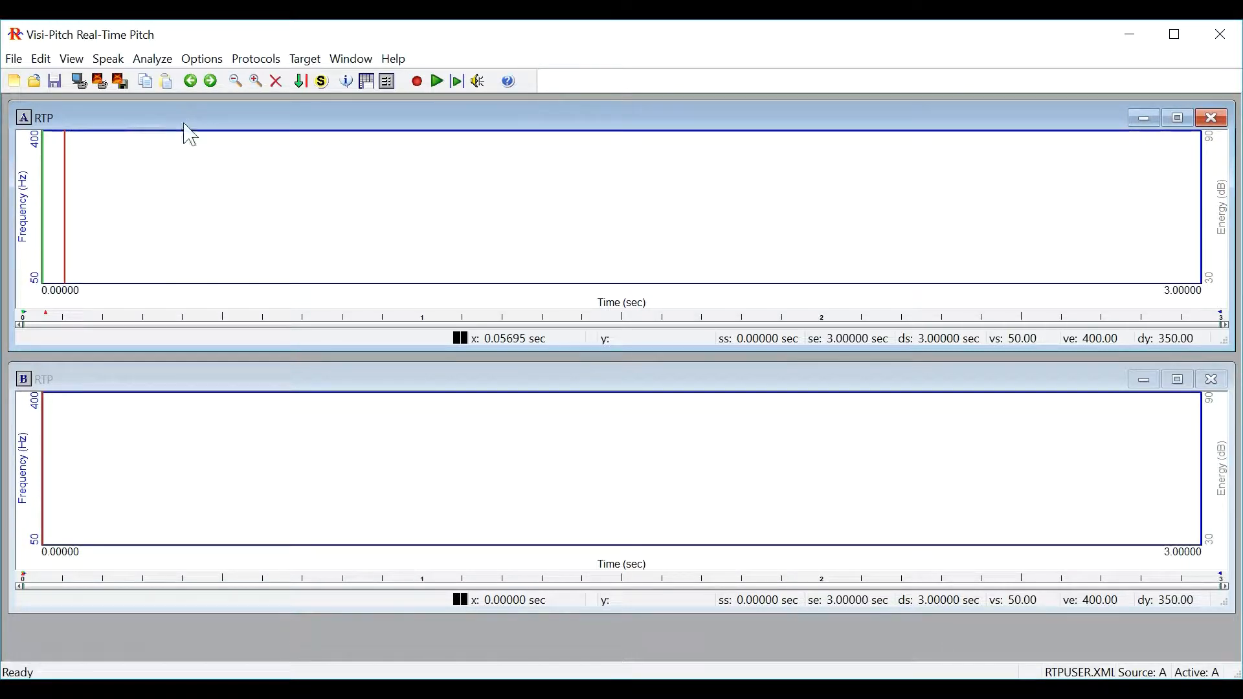
click(127, 380)
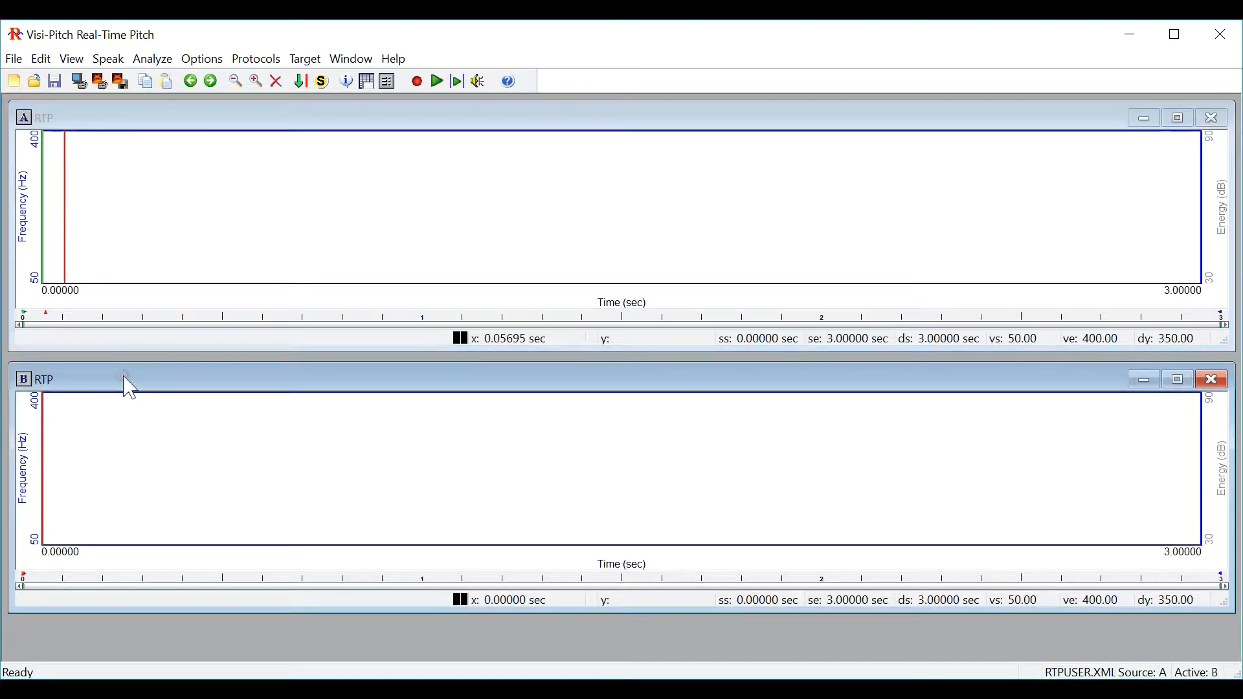
mouse_move(228, 132)
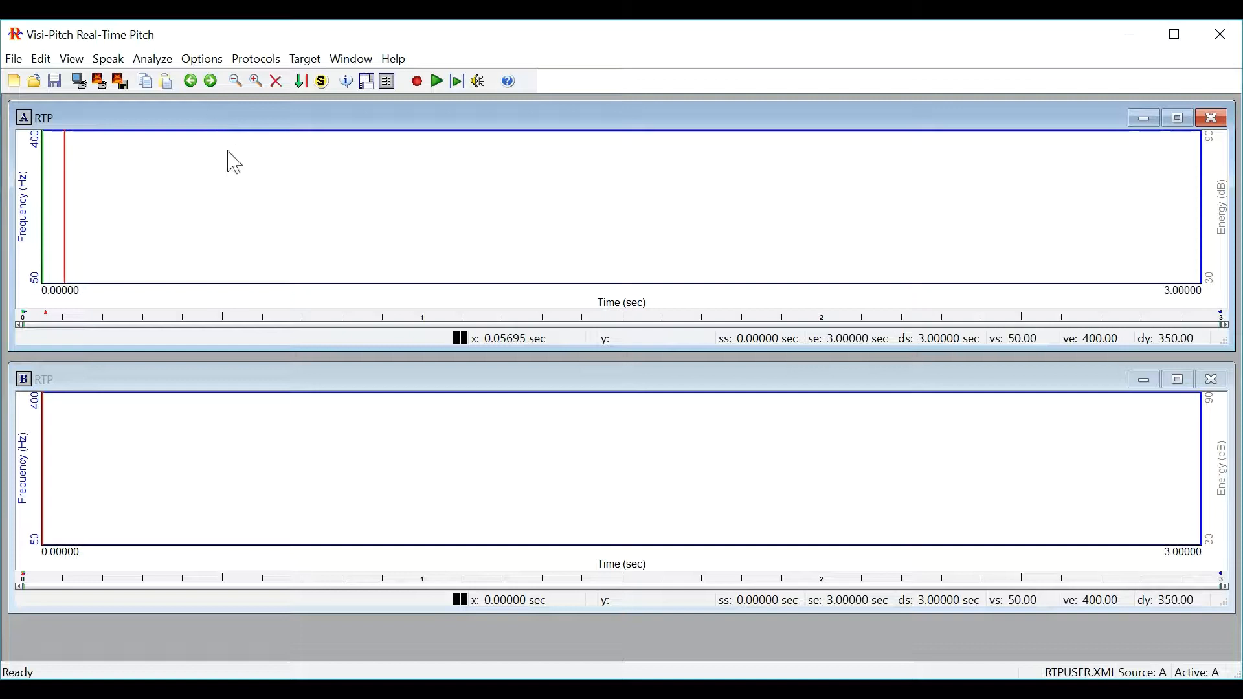
mouse_move(239, 168)
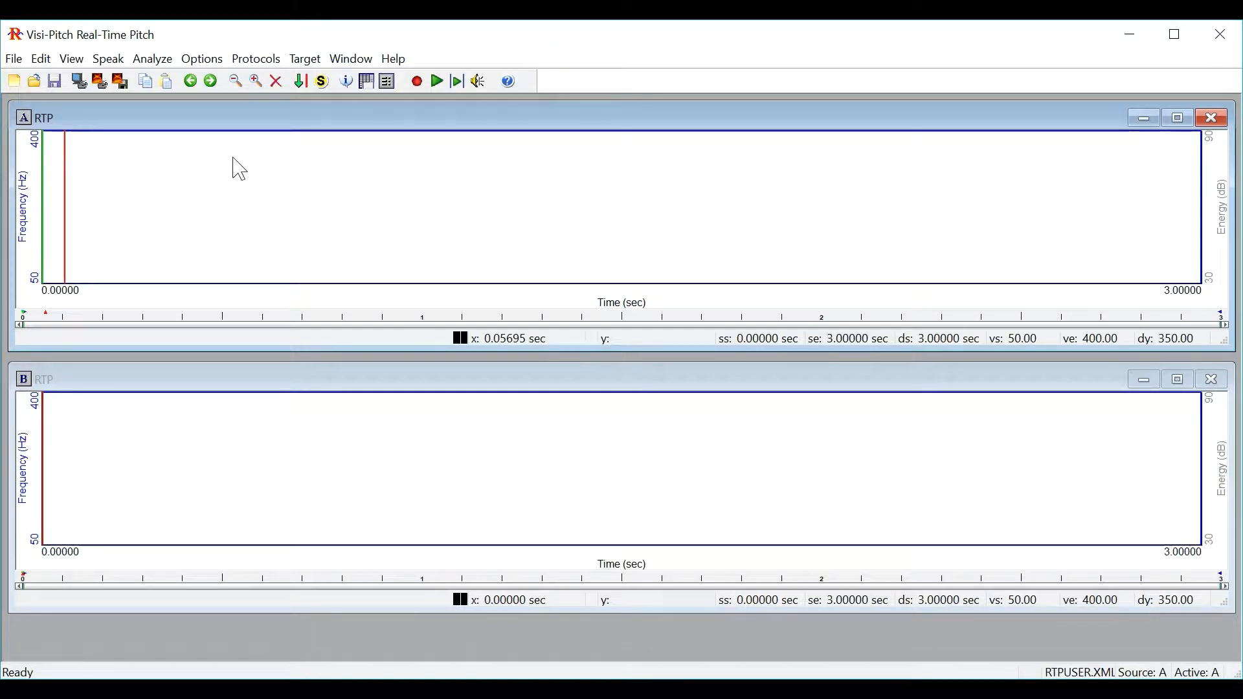
mouse_move(174, 381)
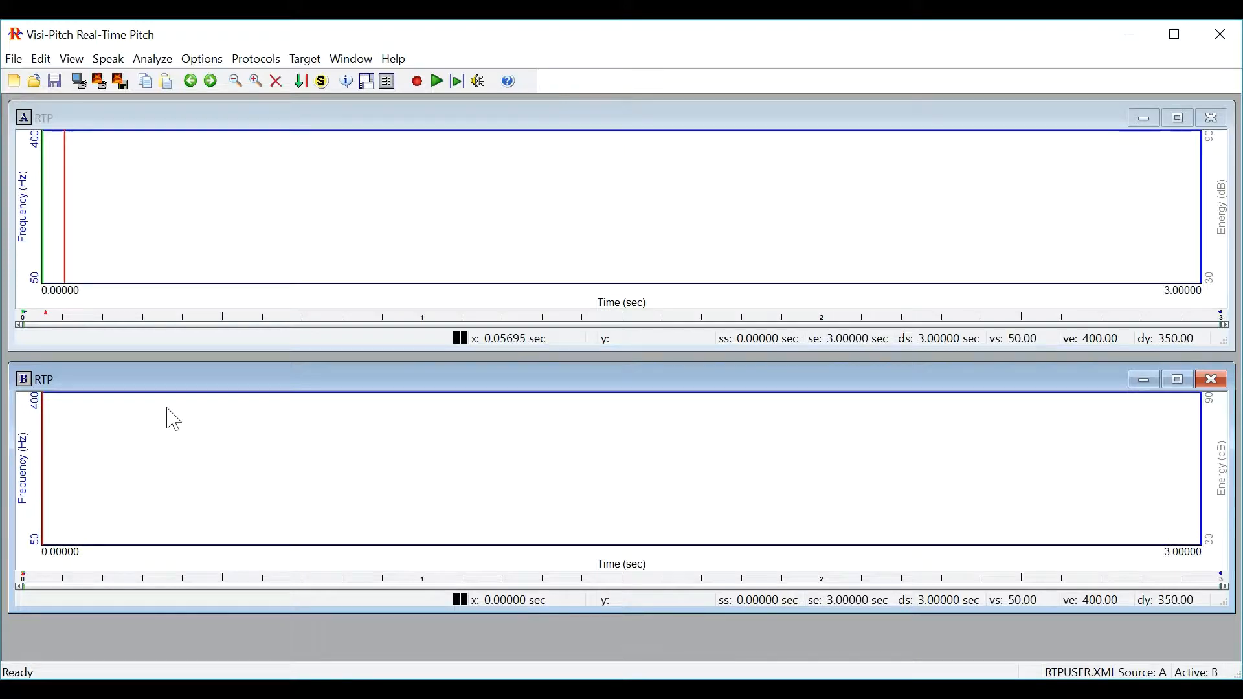
mouse_move(164, 144)
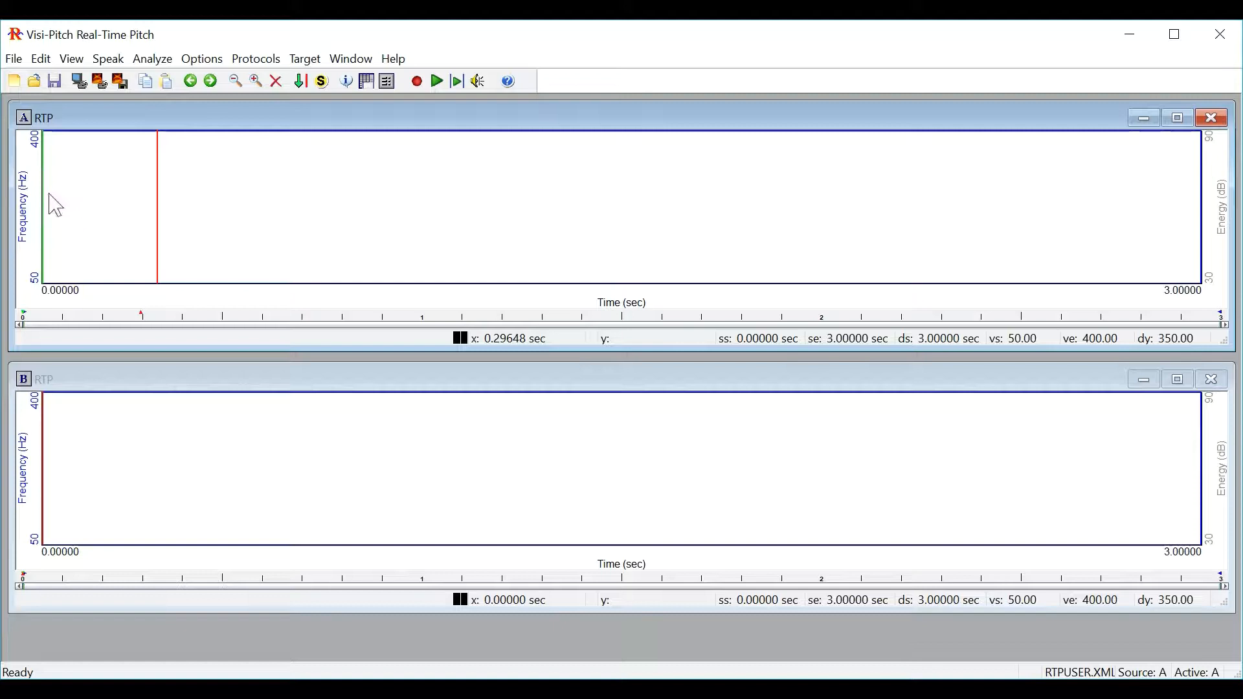
mouse_move(555, 261)
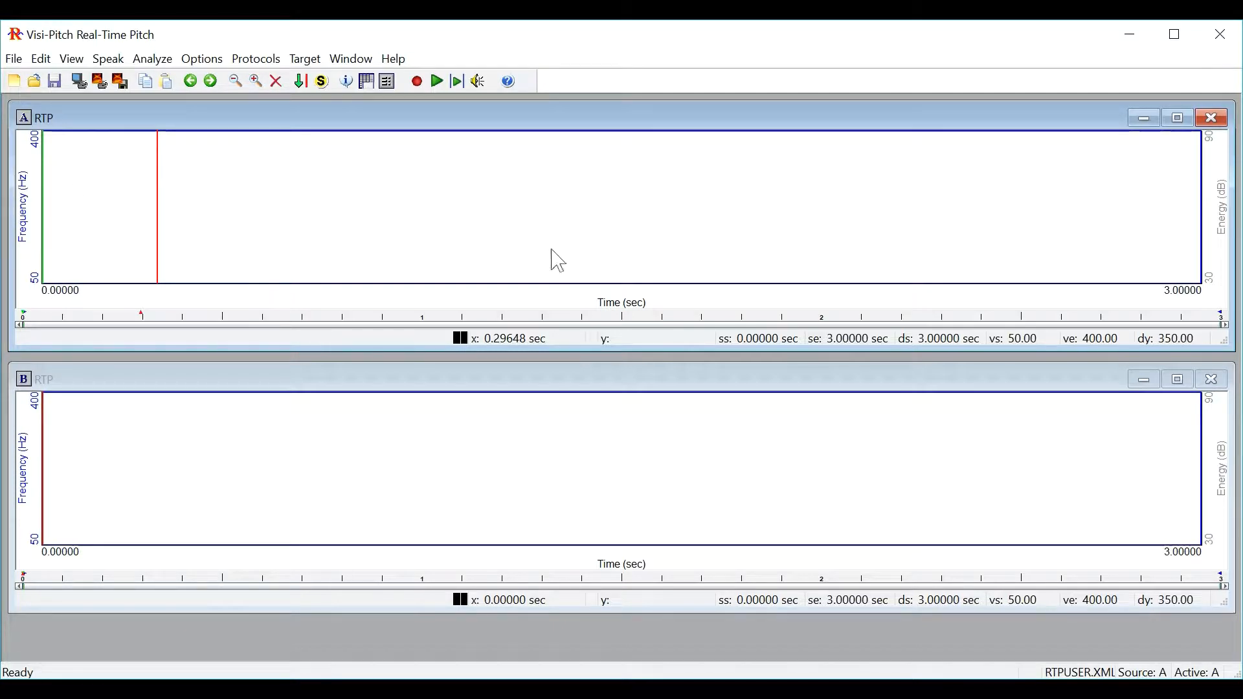
mouse_move(708, 347)
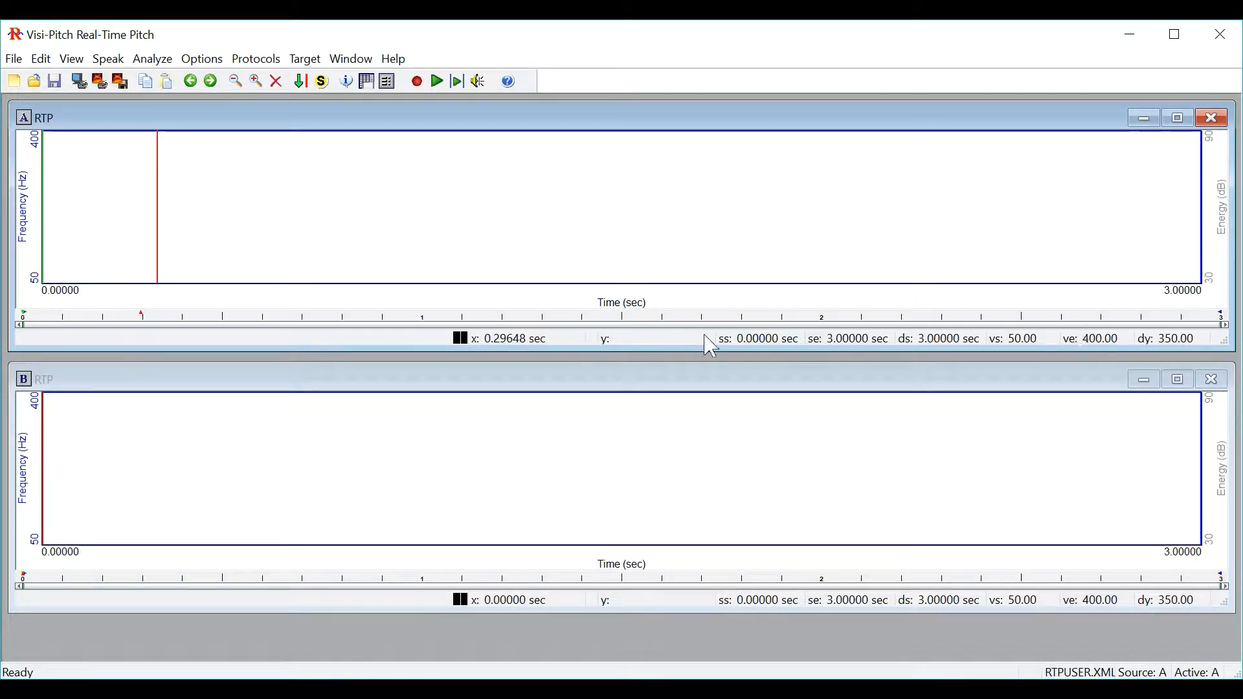
mouse_move(379, 249)
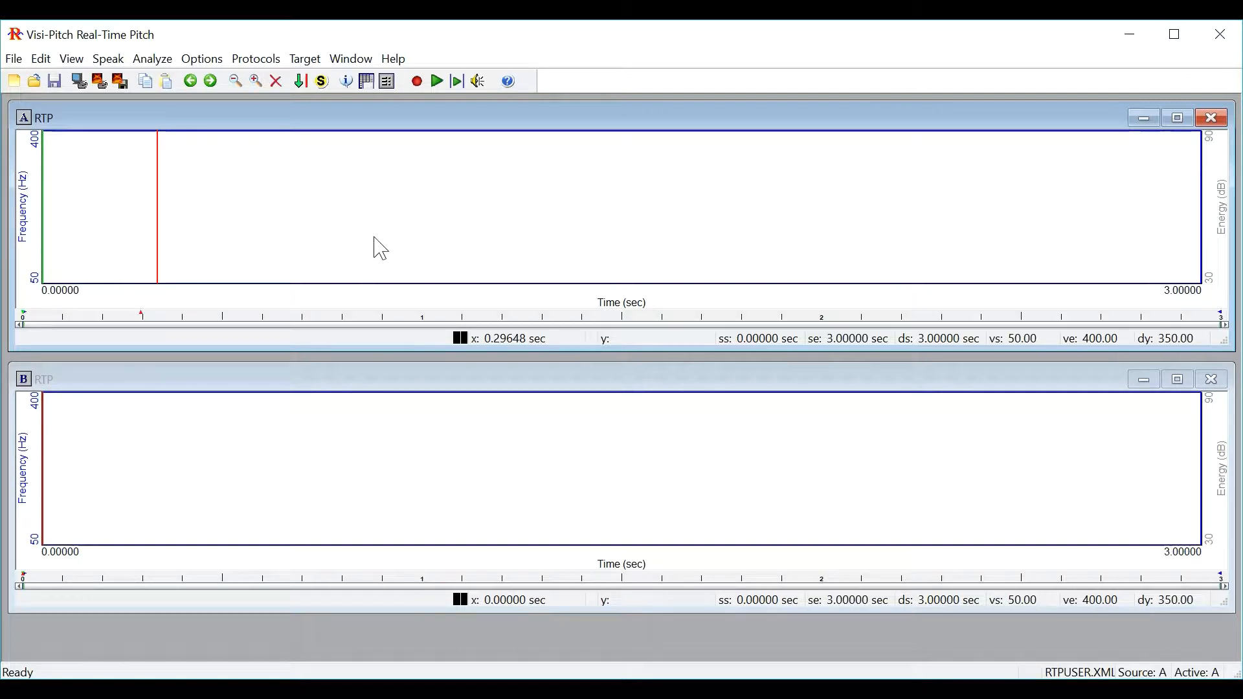
mouse_move(408, 95)
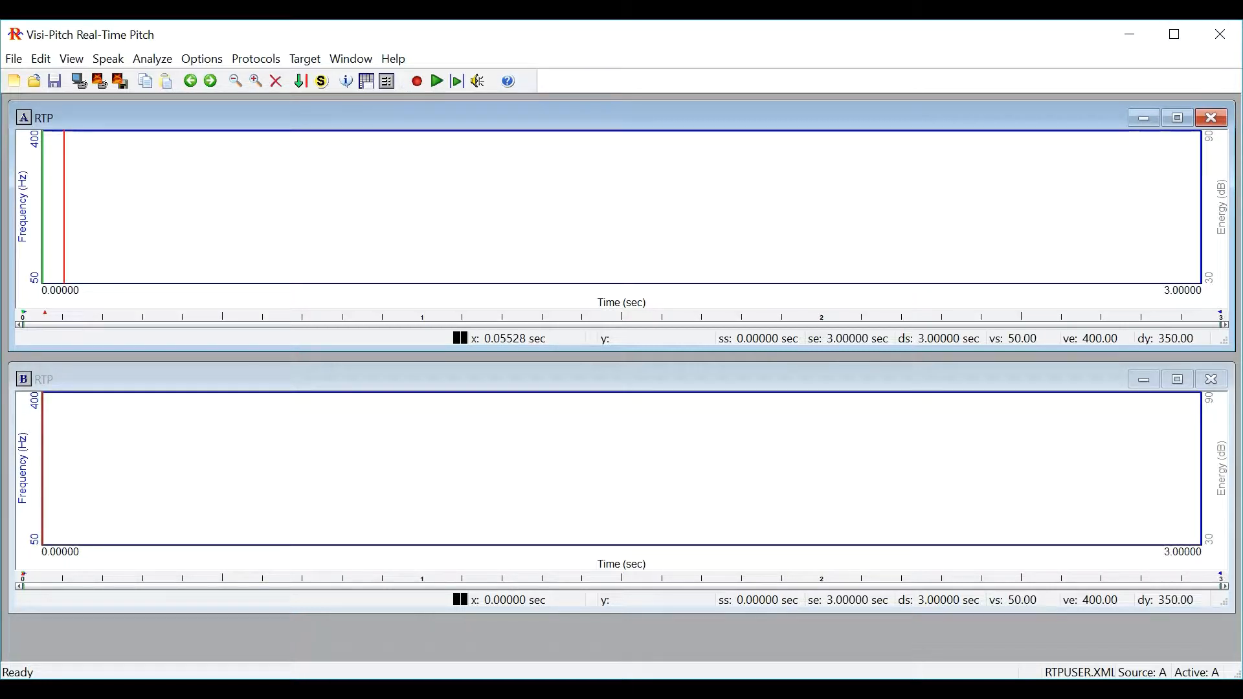
mouse_move(415, 80)
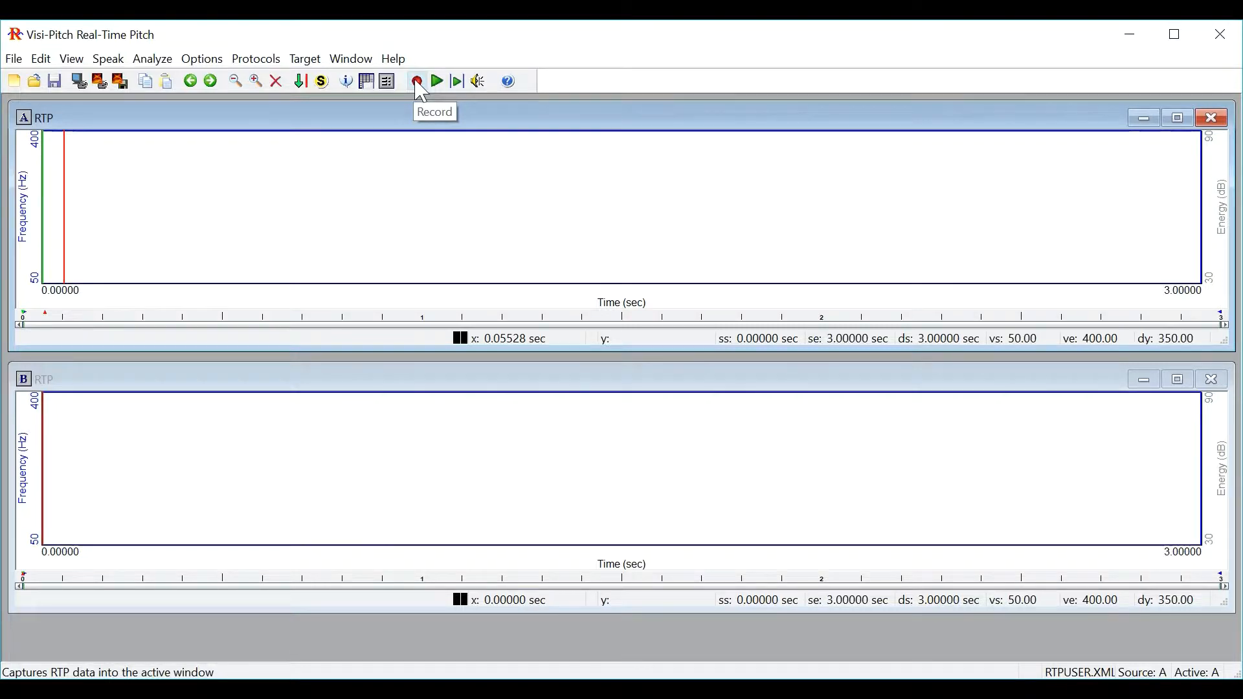
click(416, 80)
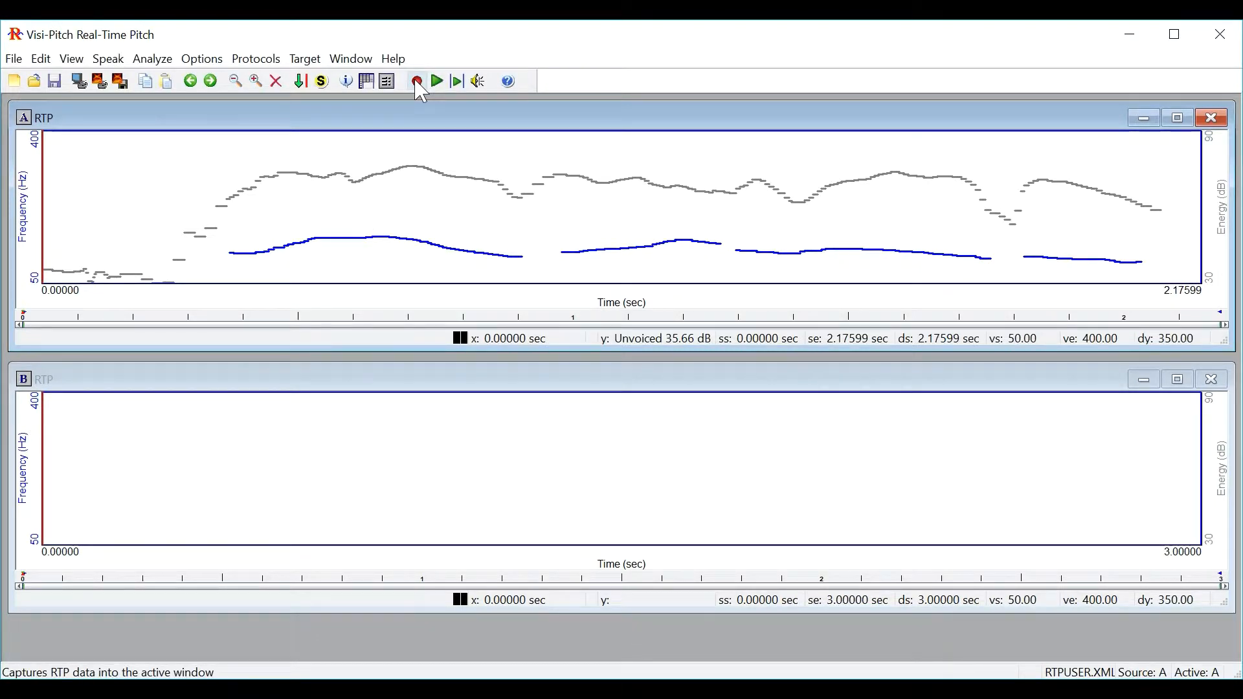
mouse_move(282, 225)
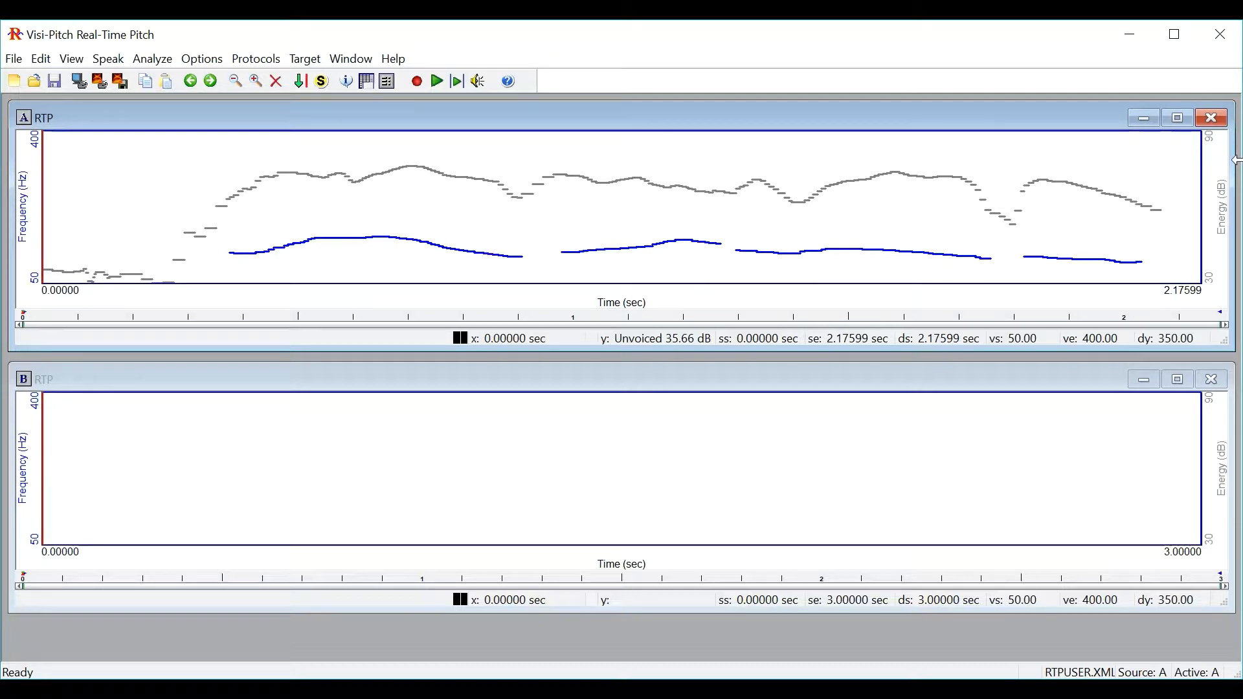
mouse_move(573, 295)
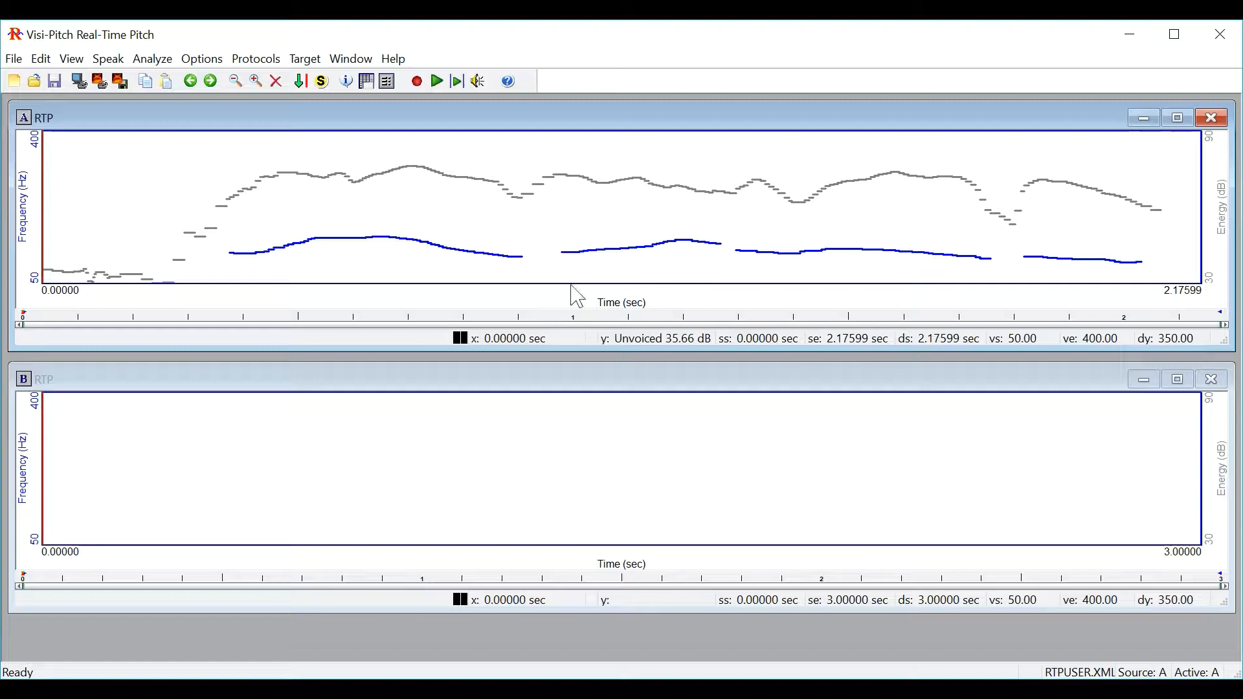
mouse_move(497, 225)
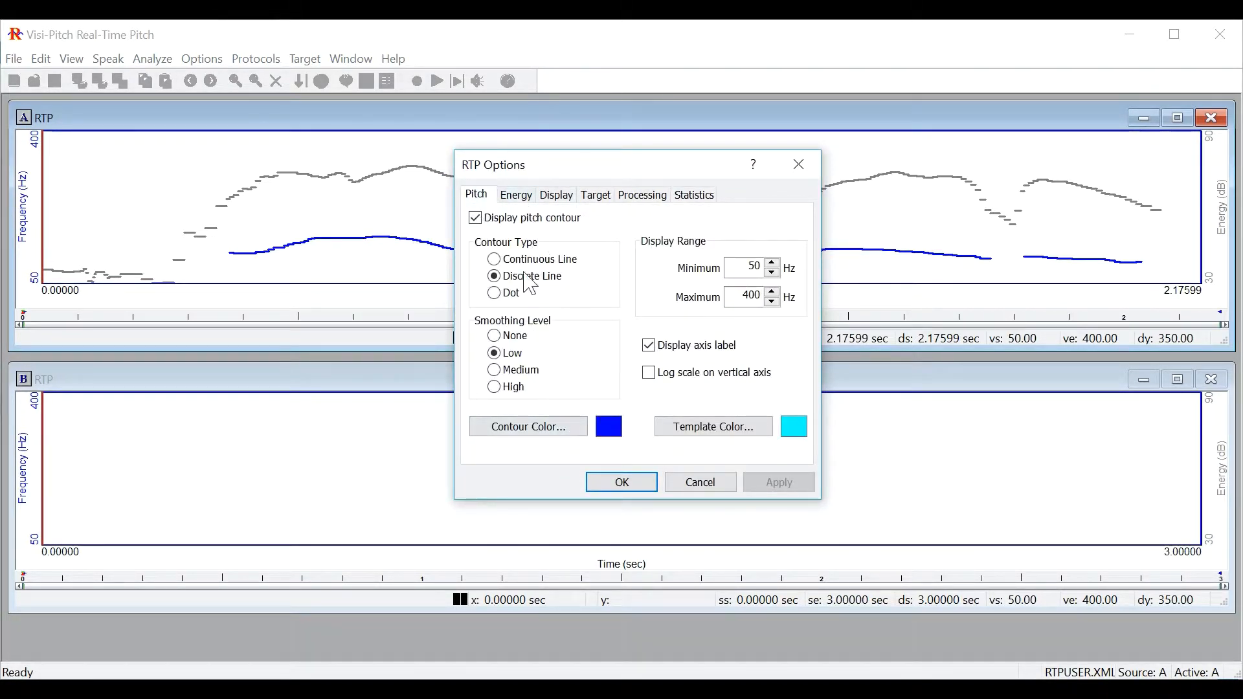
mouse_move(566, 277)
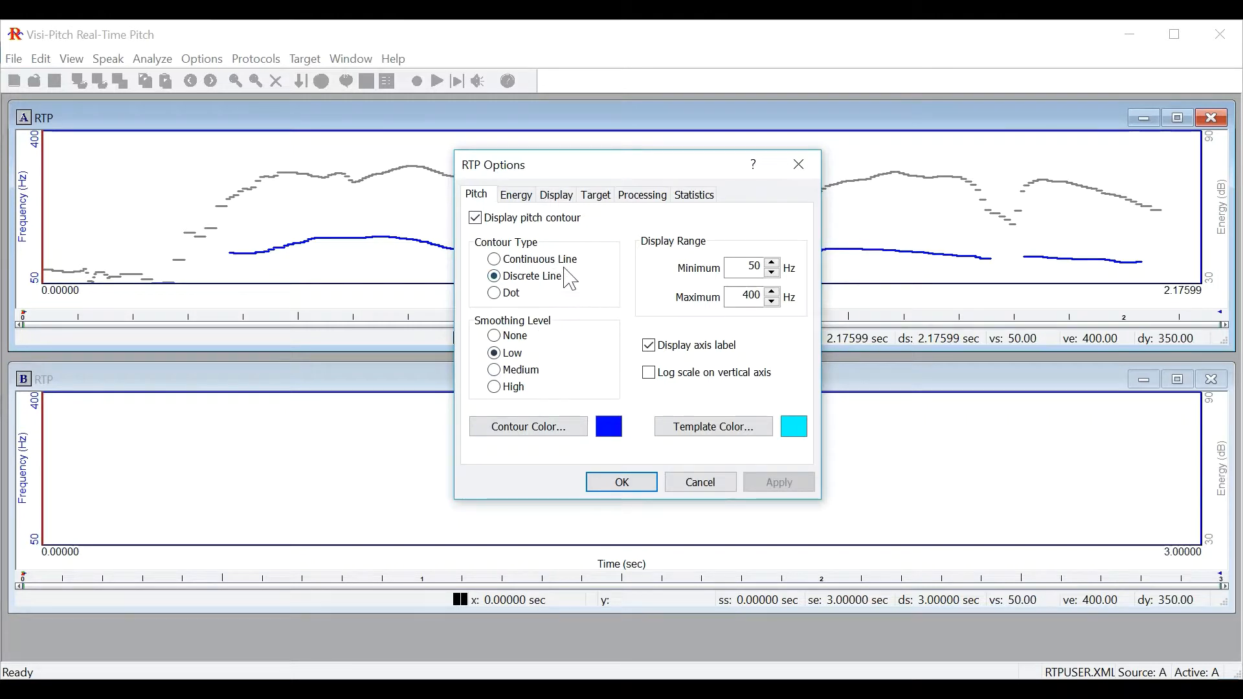
mouse_move(623, 460)
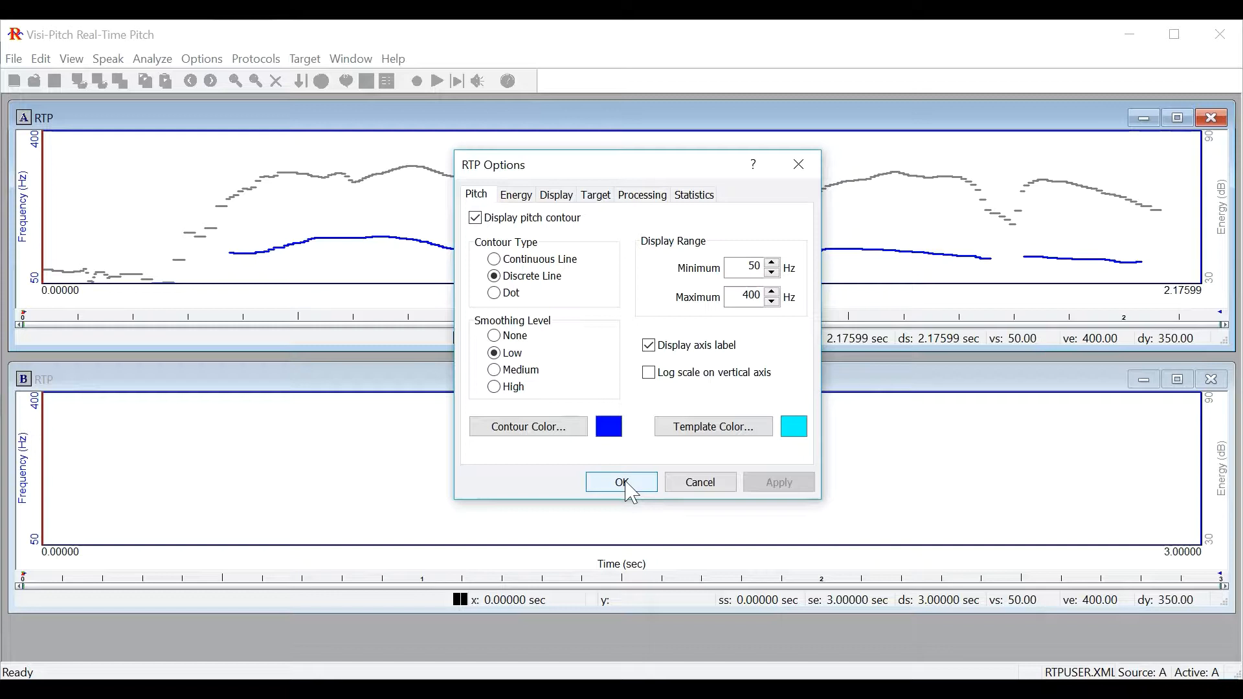
click(621, 481)
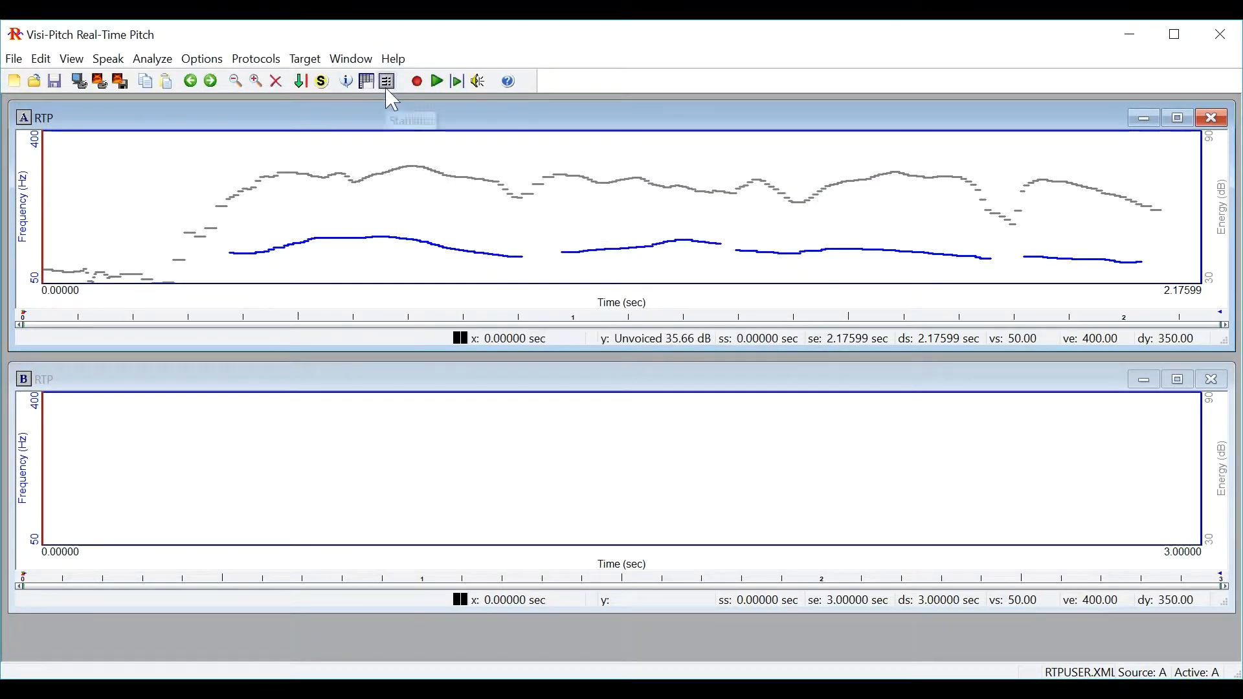
click(386, 80)
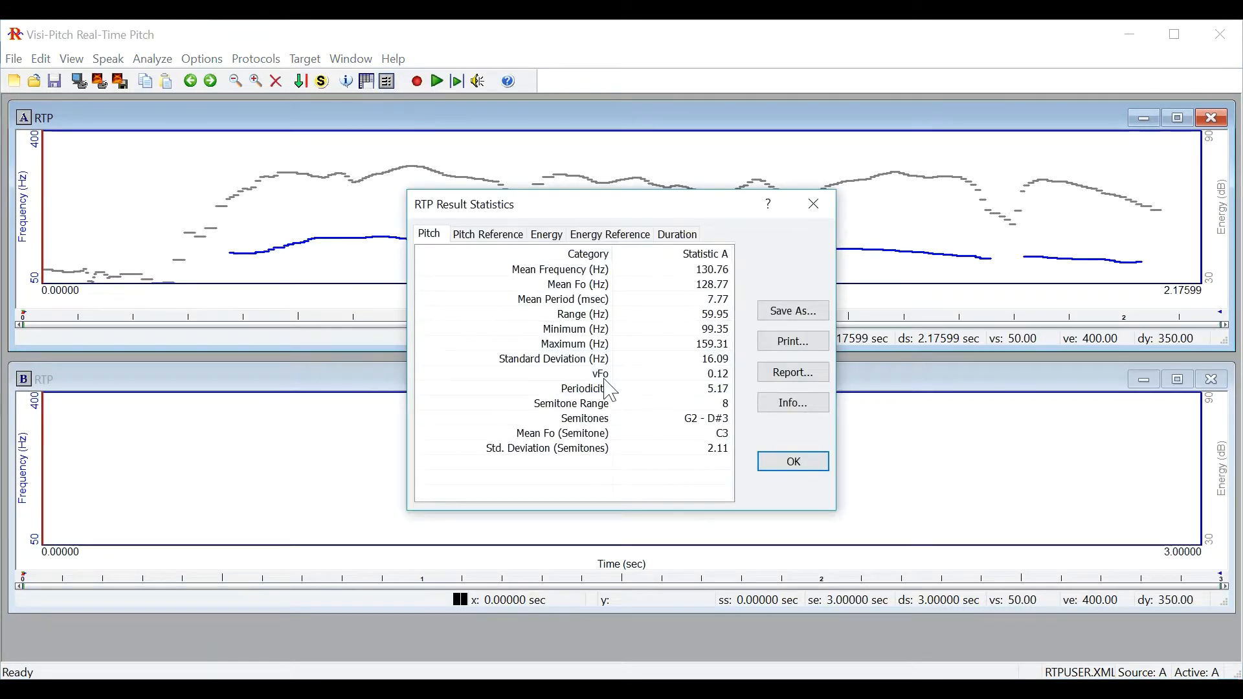
mouse_move(594, 337)
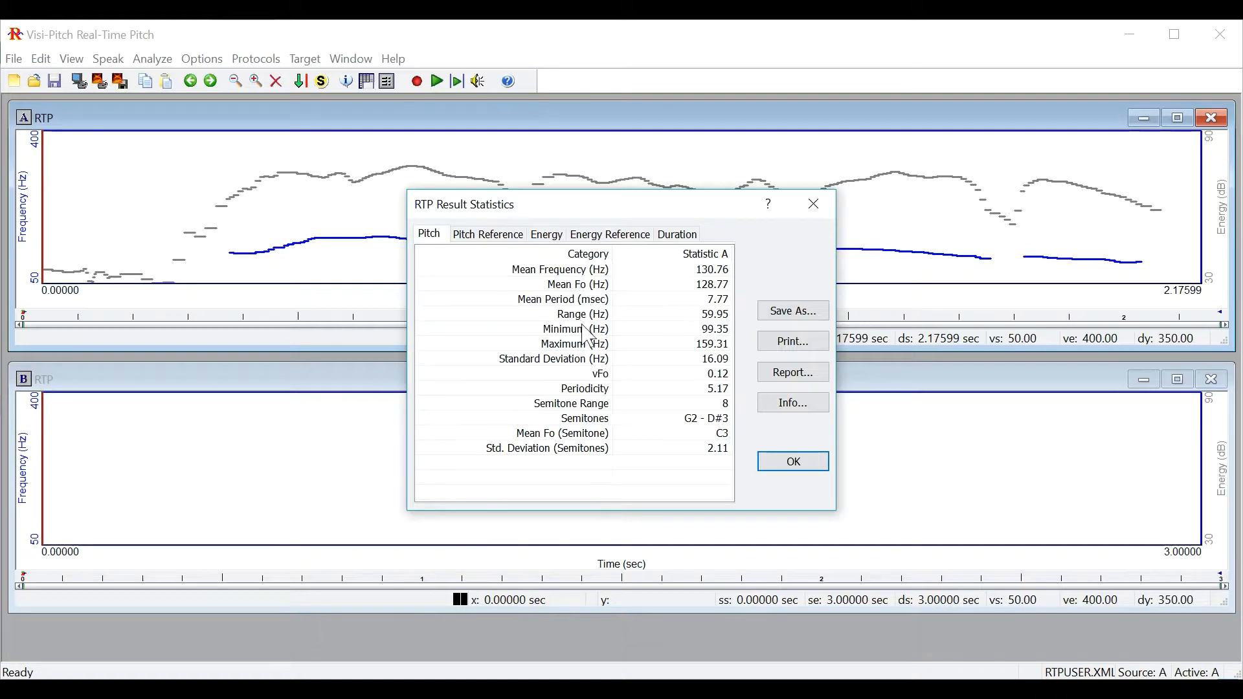
mouse_move(545, 238)
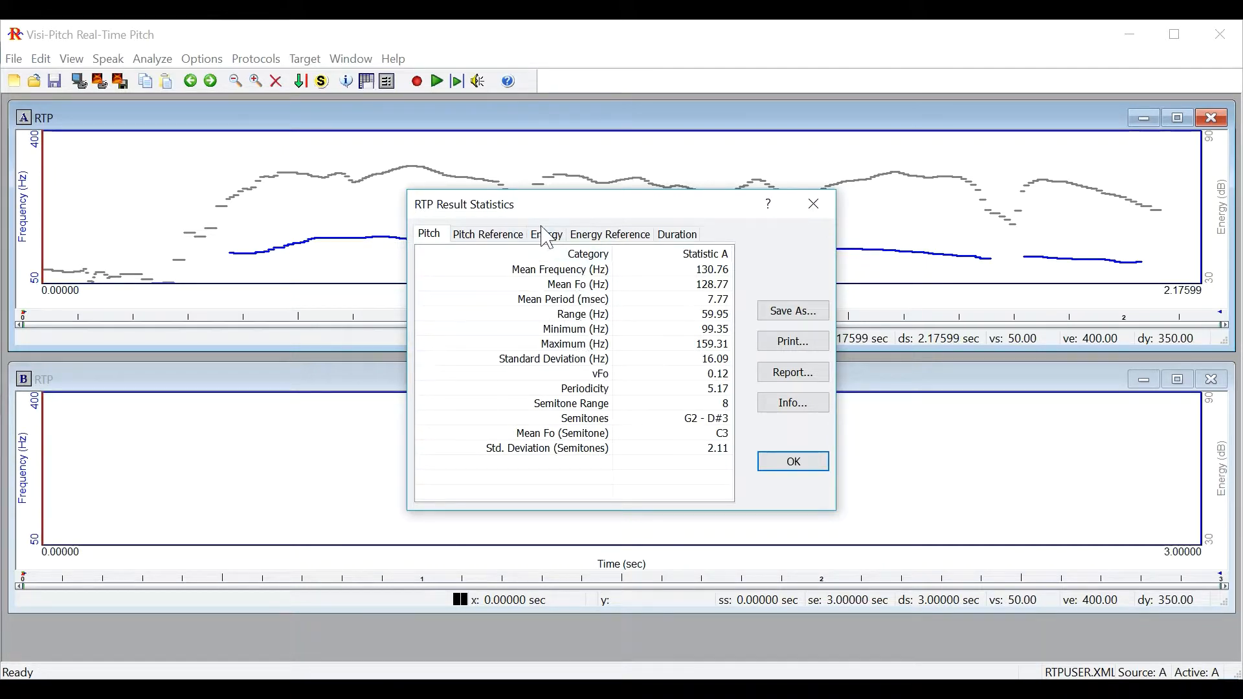
click(546, 234)
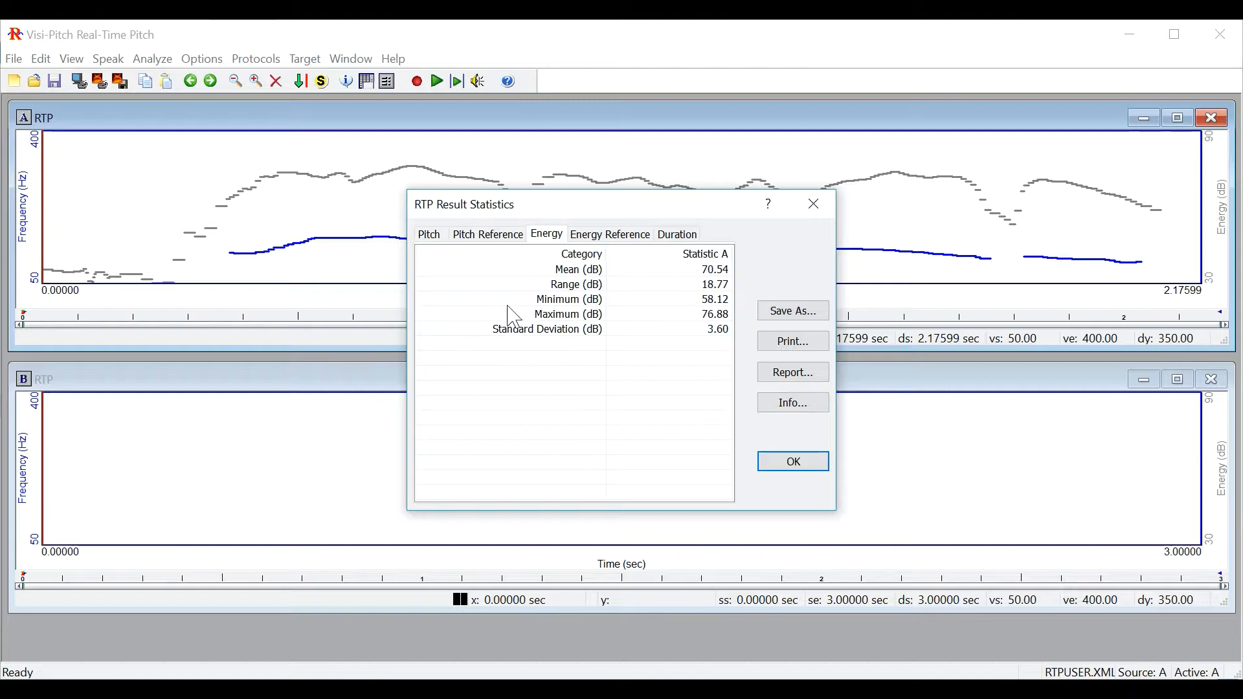
mouse_move(610, 384)
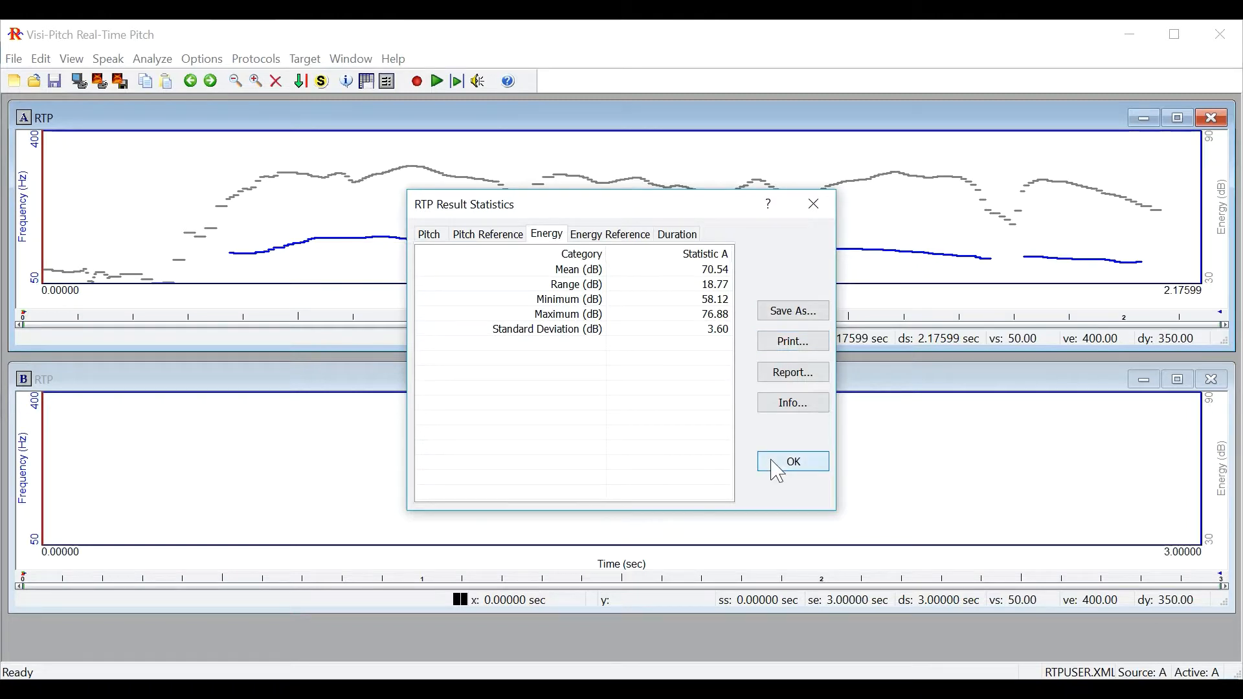
click(792, 463)
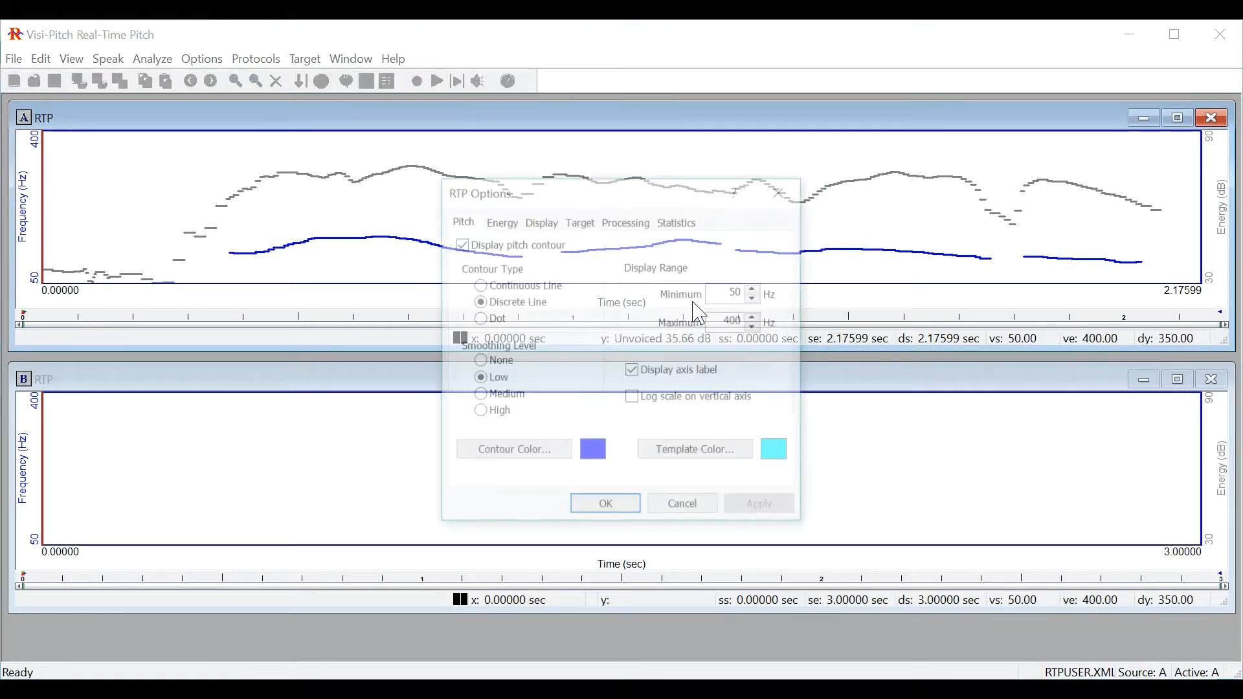
Step: Keep all pitch statistics checked with the statistics page shown and confirm the RTP Options
click(677, 221)
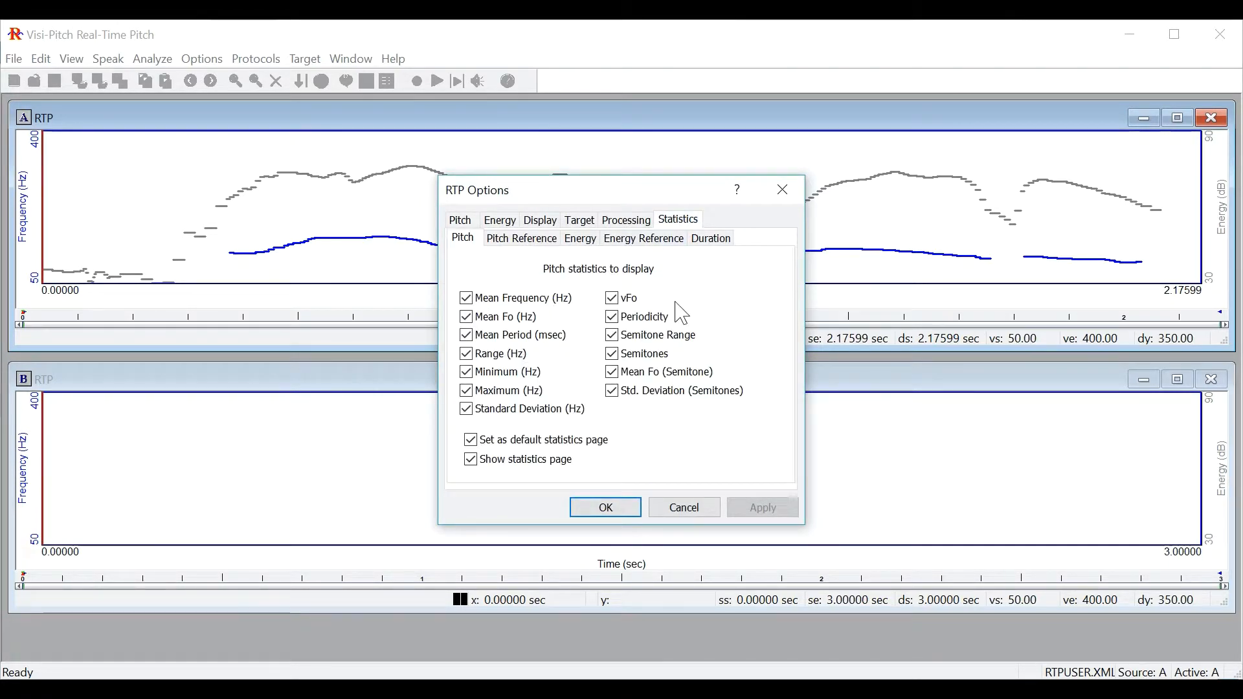
mouse_move(625, 469)
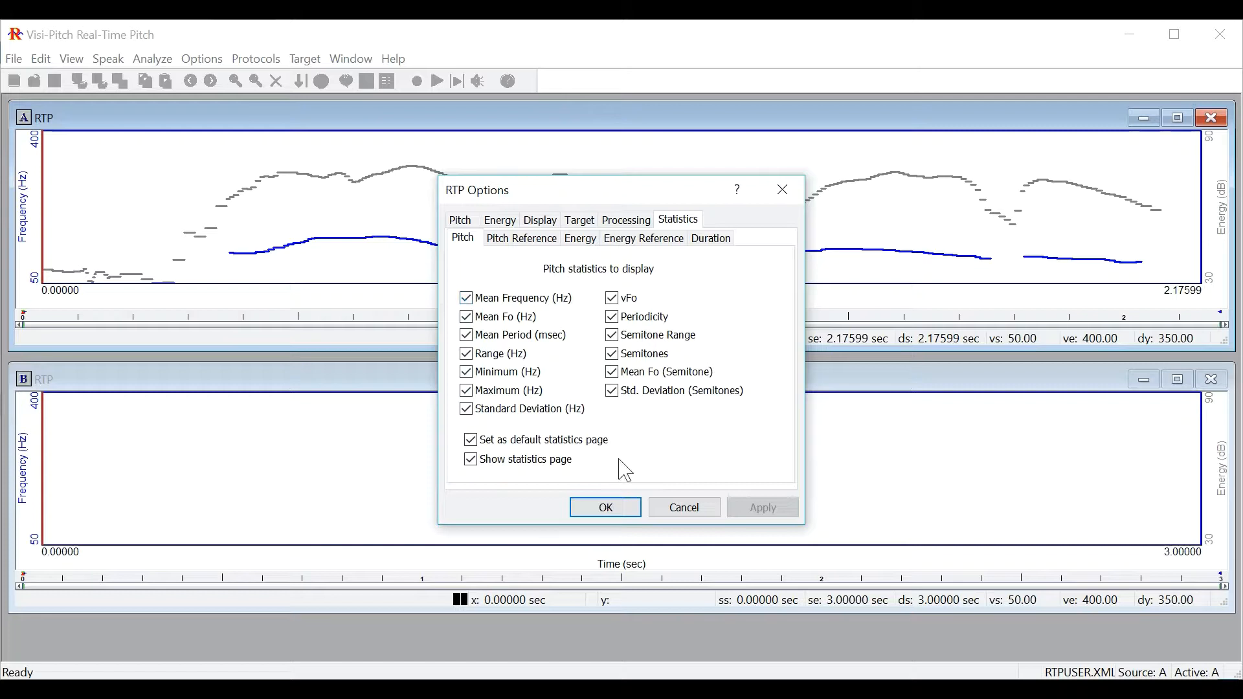
click(604, 508)
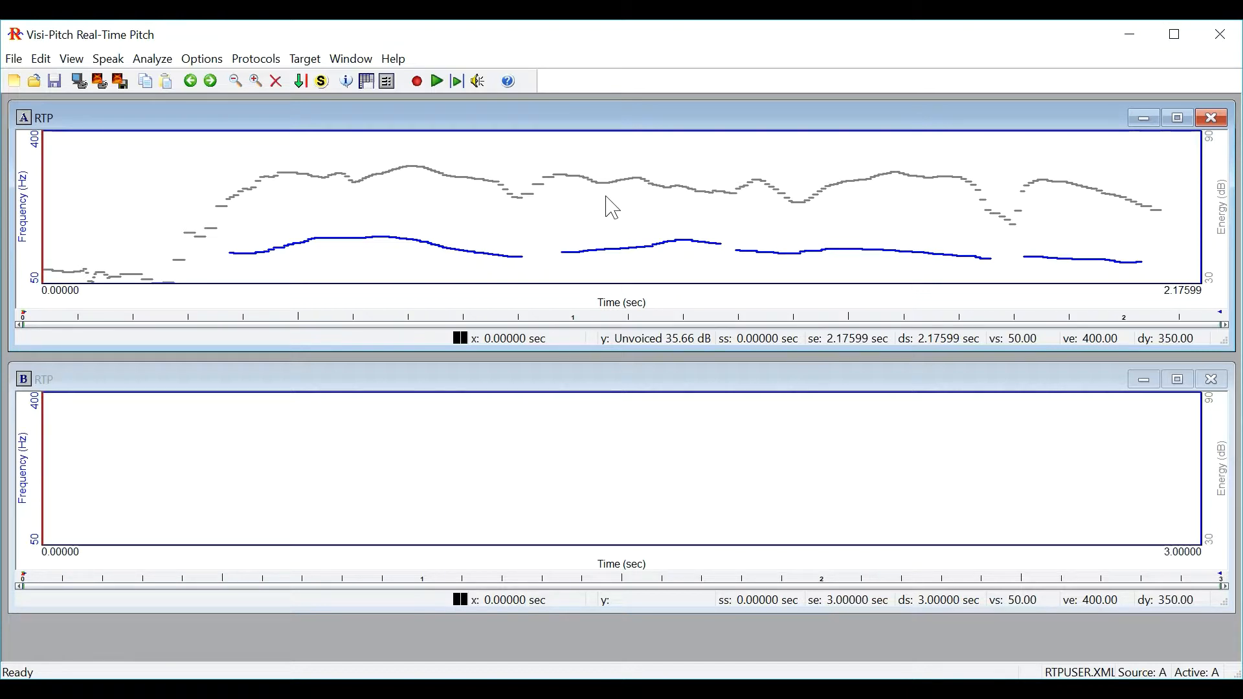
click(256, 59)
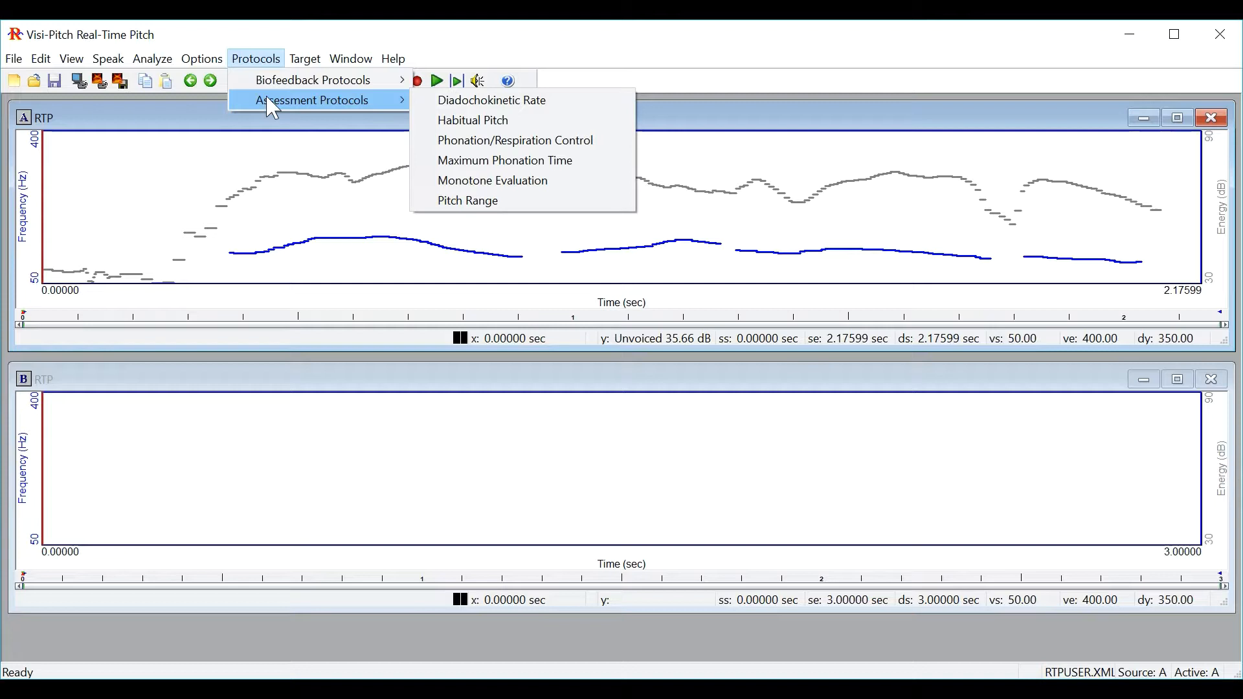
mouse_move(315, 79)
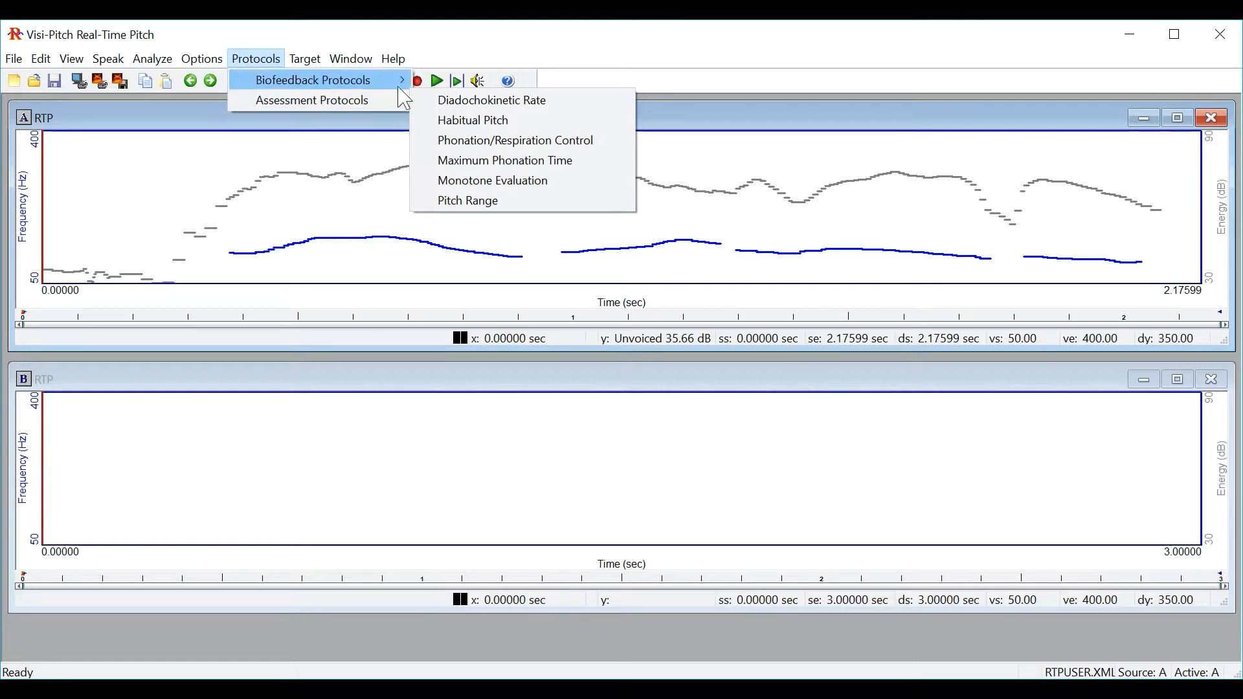
mouse_move(472, 119)
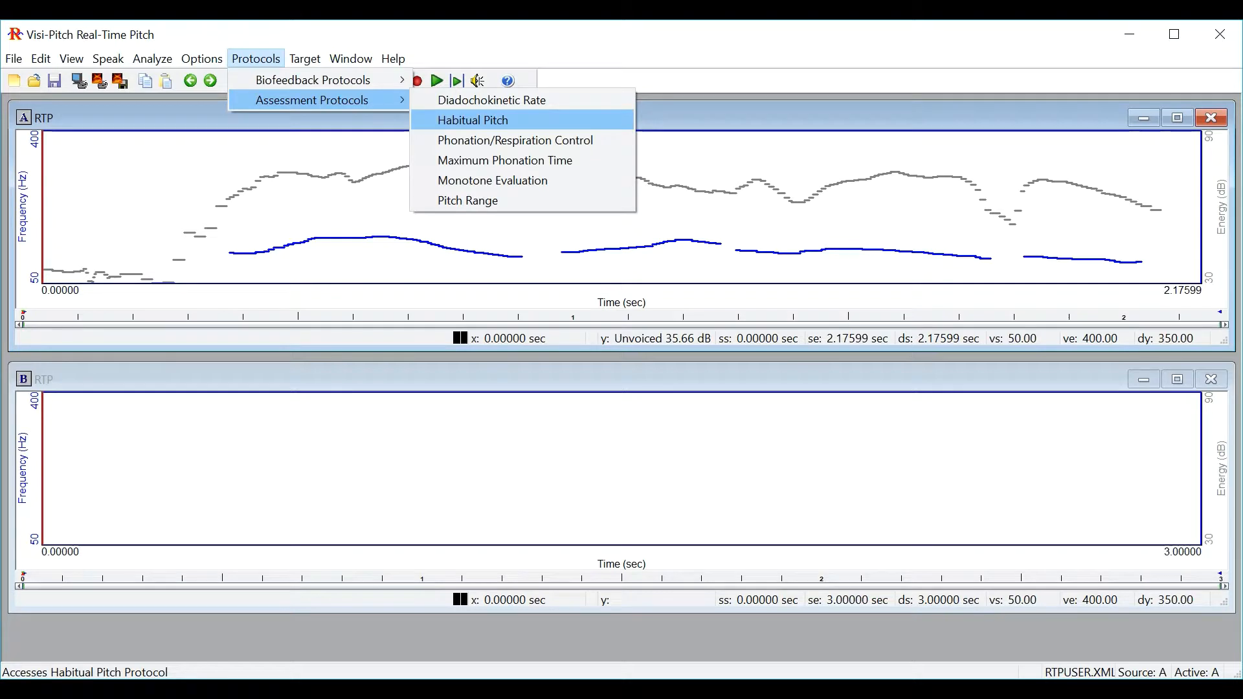
Step: Launch the Habitual Pitch assessment protocol with its 10-second count-to-ten window
click(473, 119)
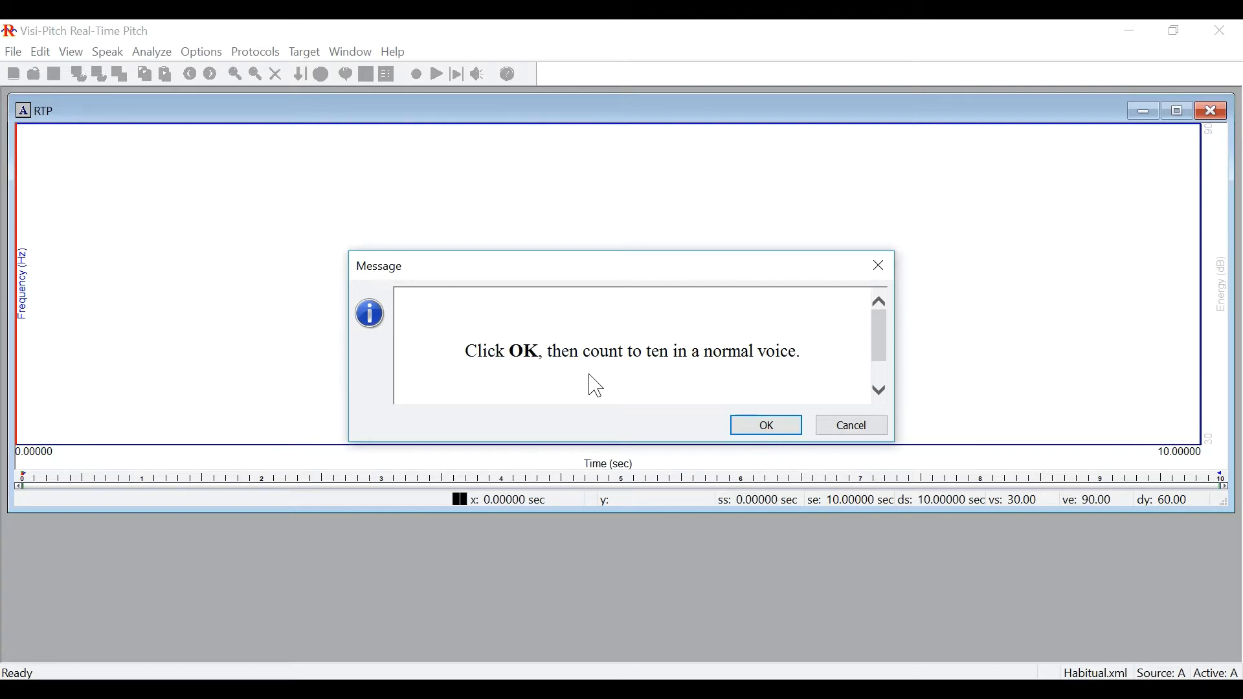
mouse_move(649, 358)
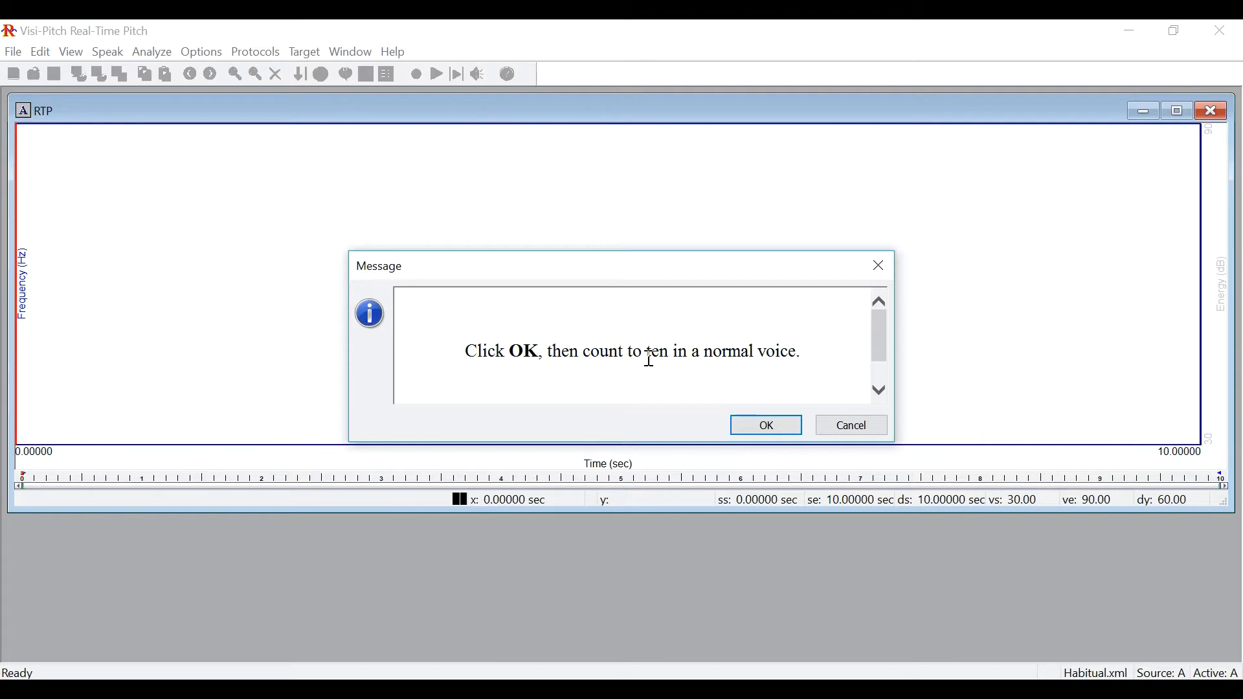
Step: Record counting to ten in a normal voice and stop to show Mean Fo 126.04 Hz
click(764, 425)
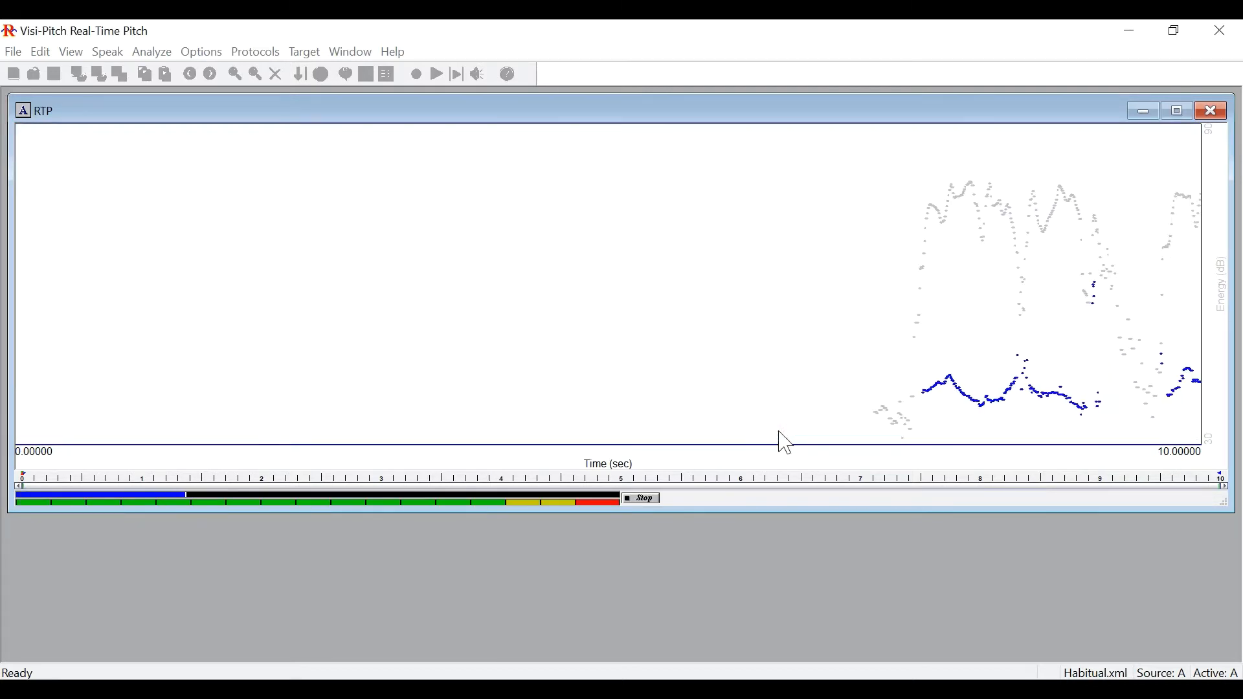
click(641, 497)
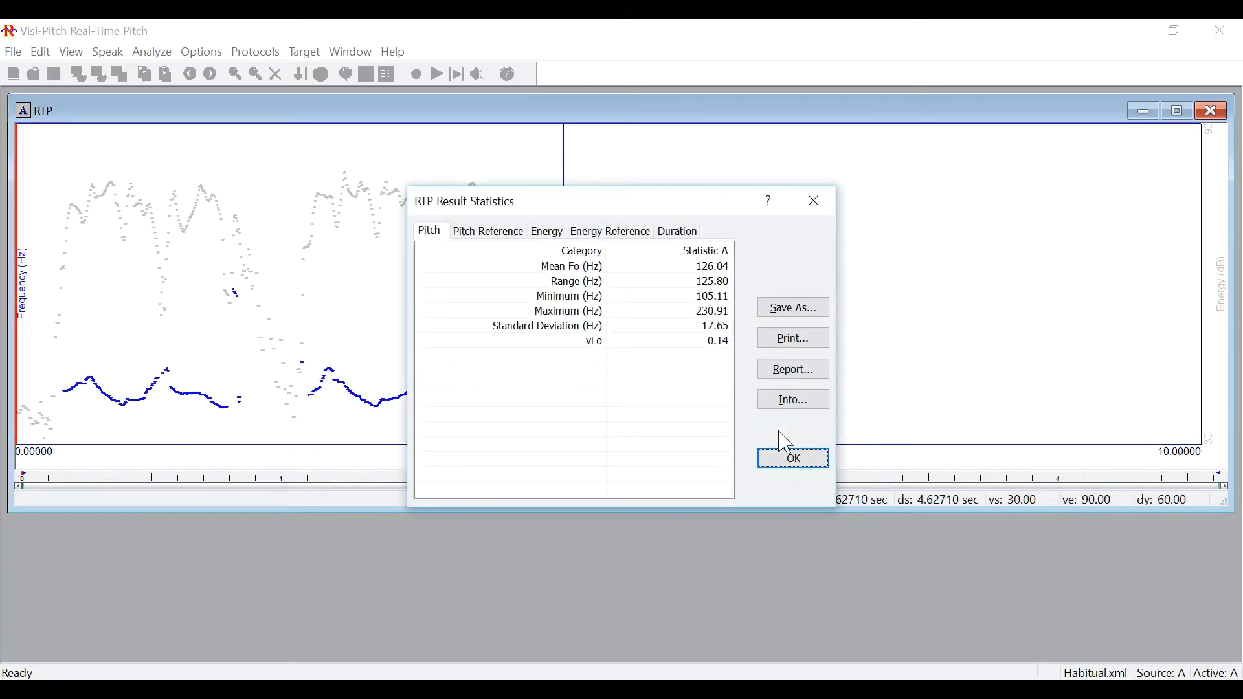
mouse_move(672, 317)
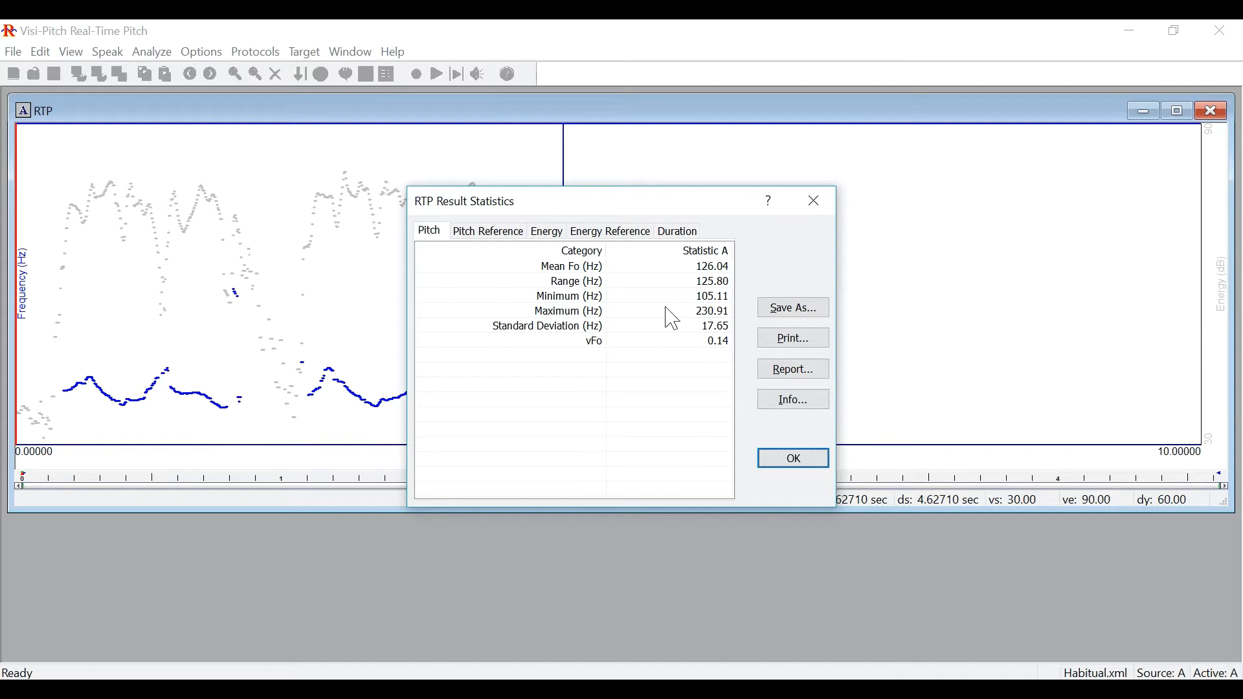
mouse_move(569, 317)
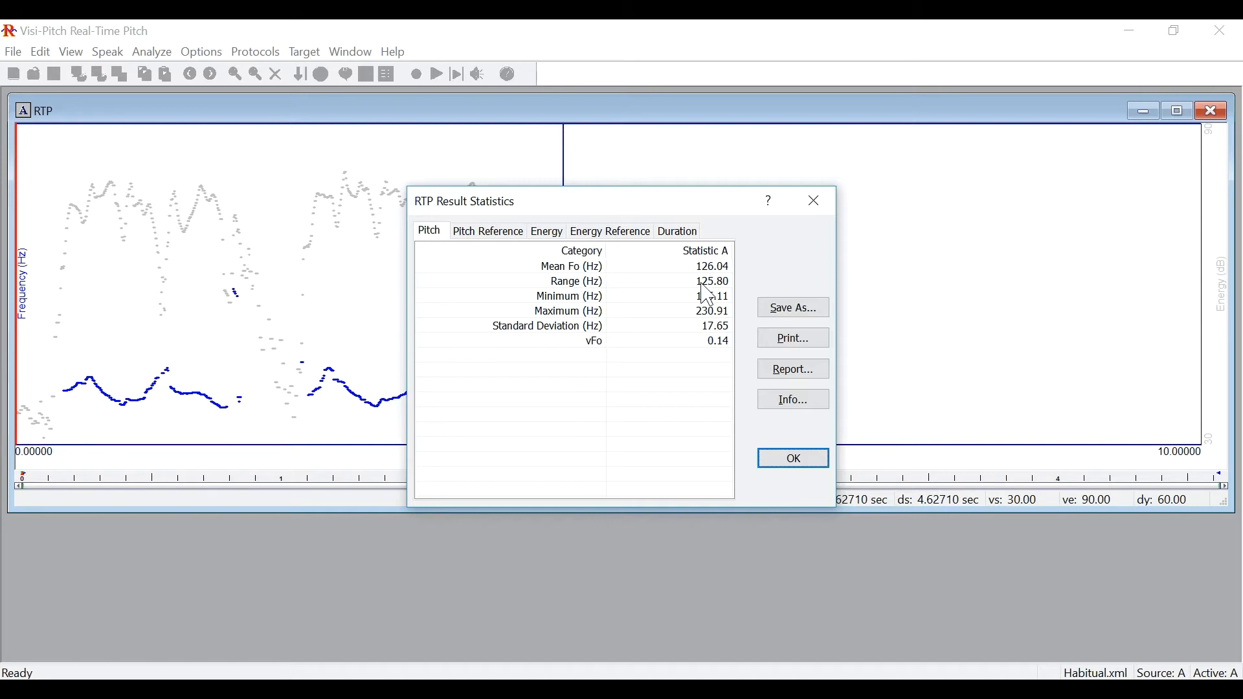
mouse_move(750, 383)
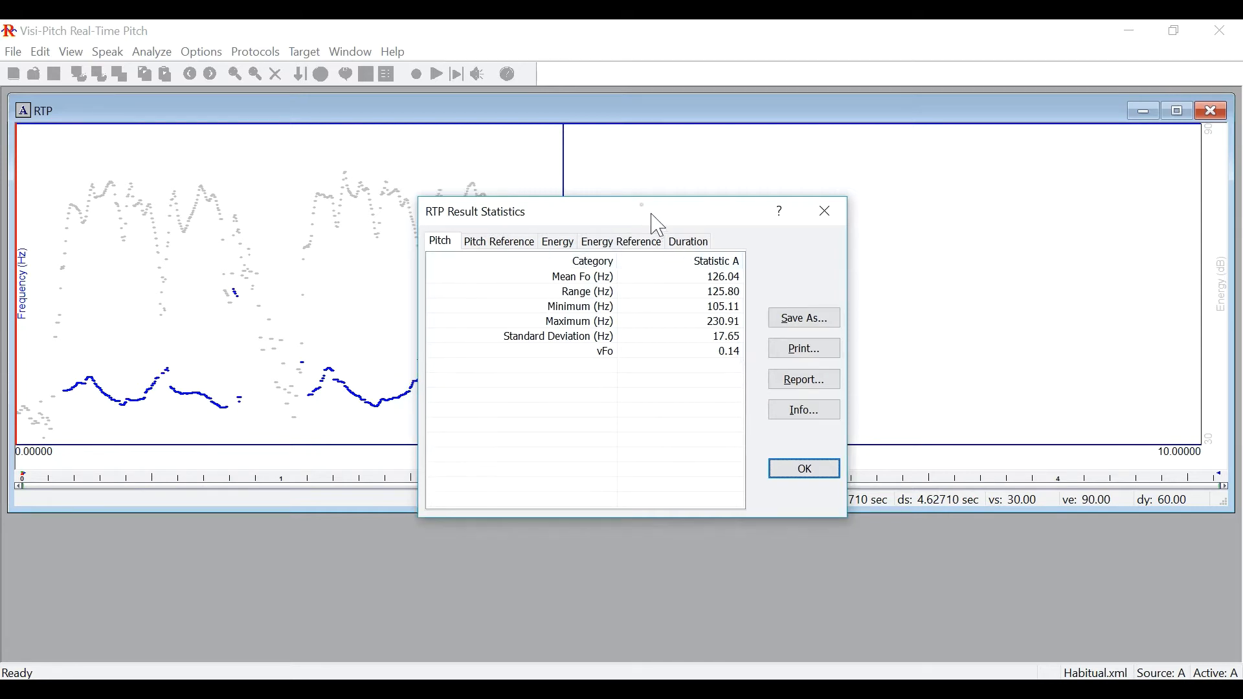
Step: Close the RTP Result Statistics, leaving the 4.6-second counting contours on screen
click(803, 468)
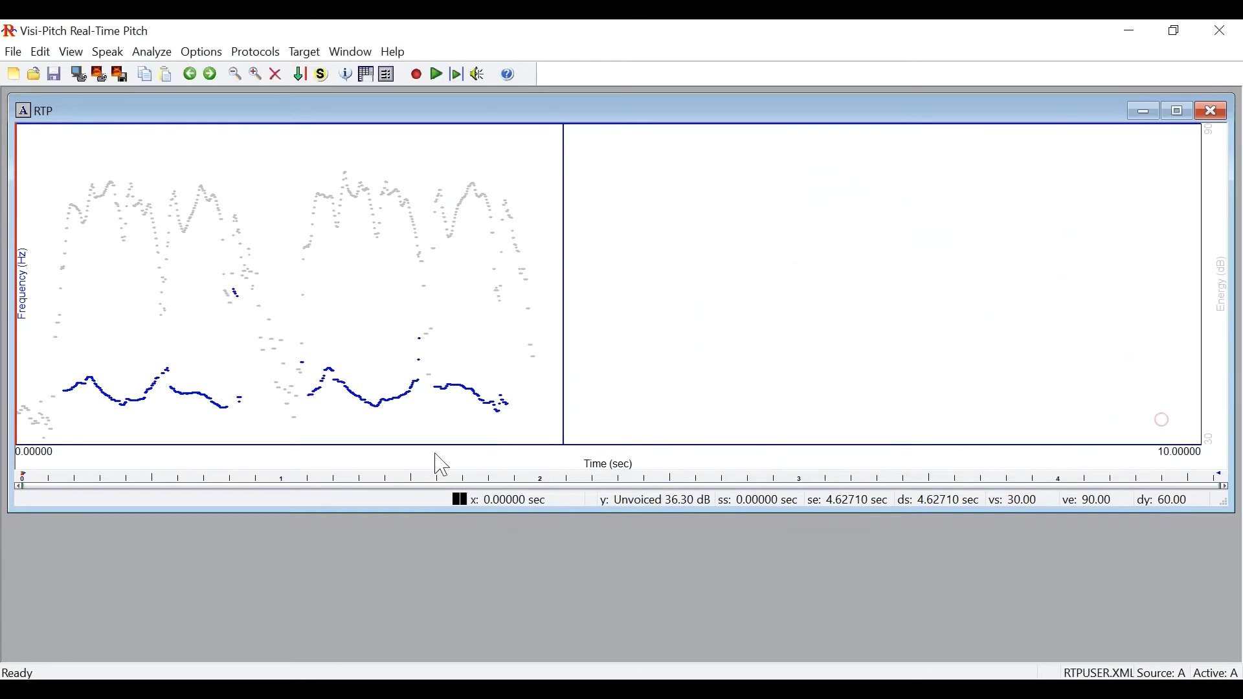
mouse_move(163, 432)
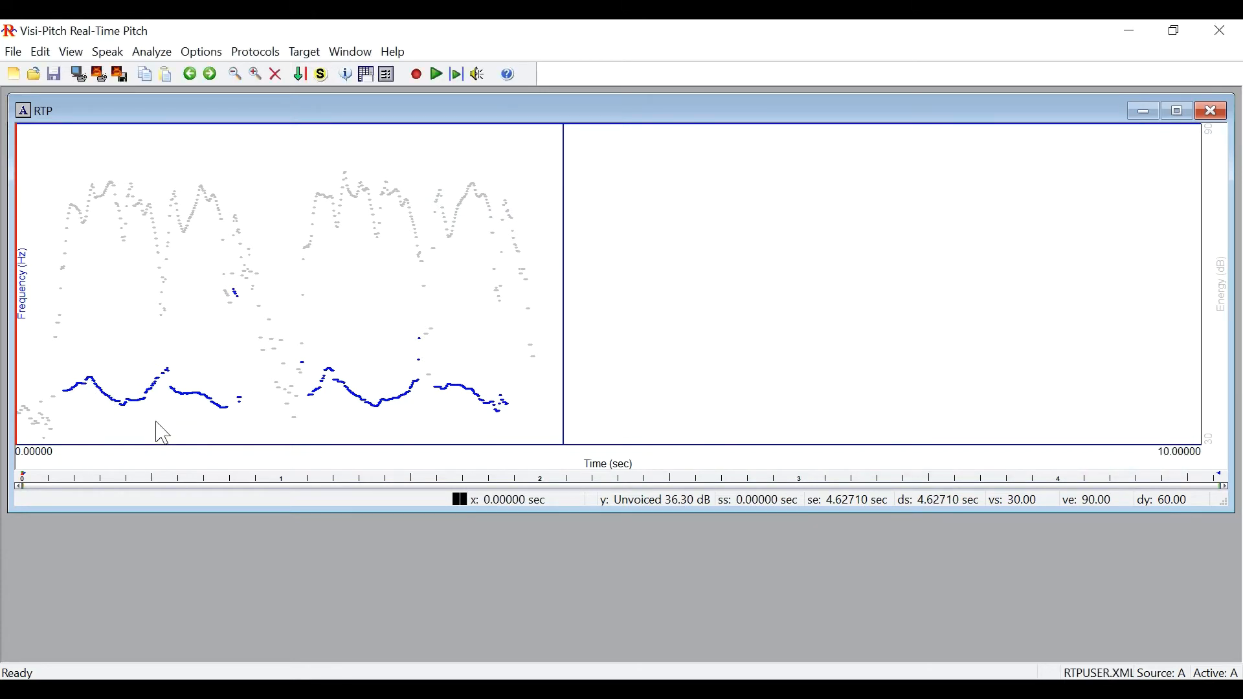
mouse_move(104, 345)
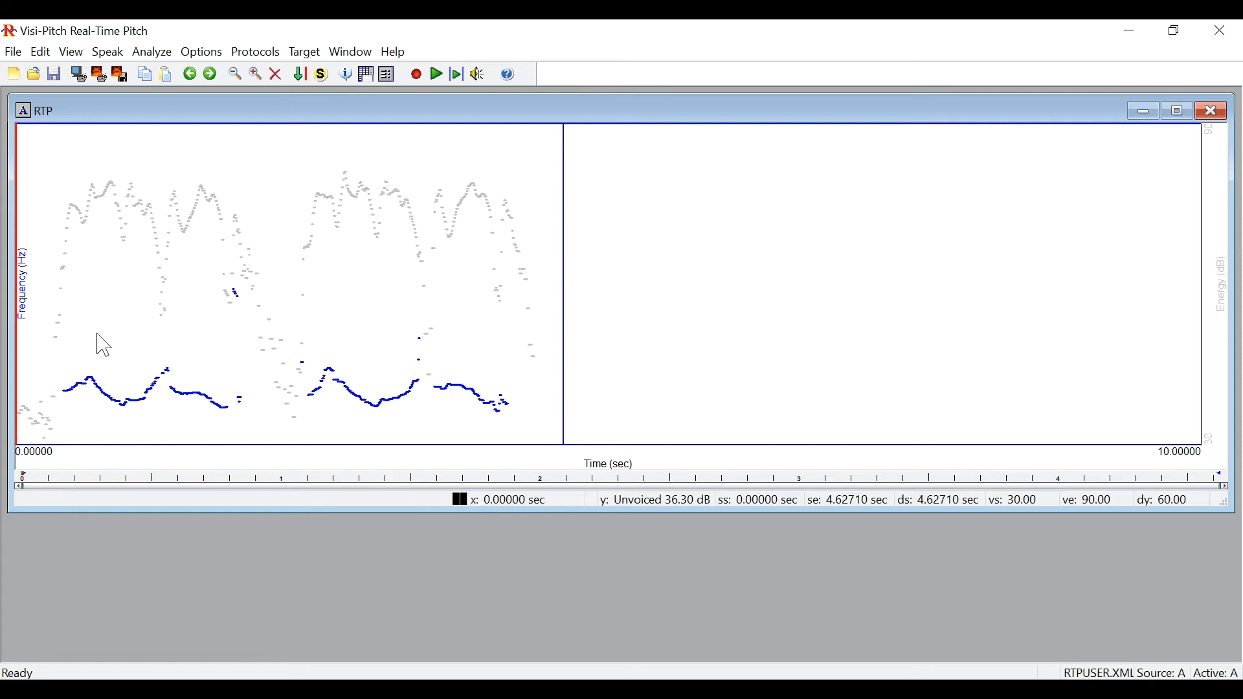
right_click(433, 246)
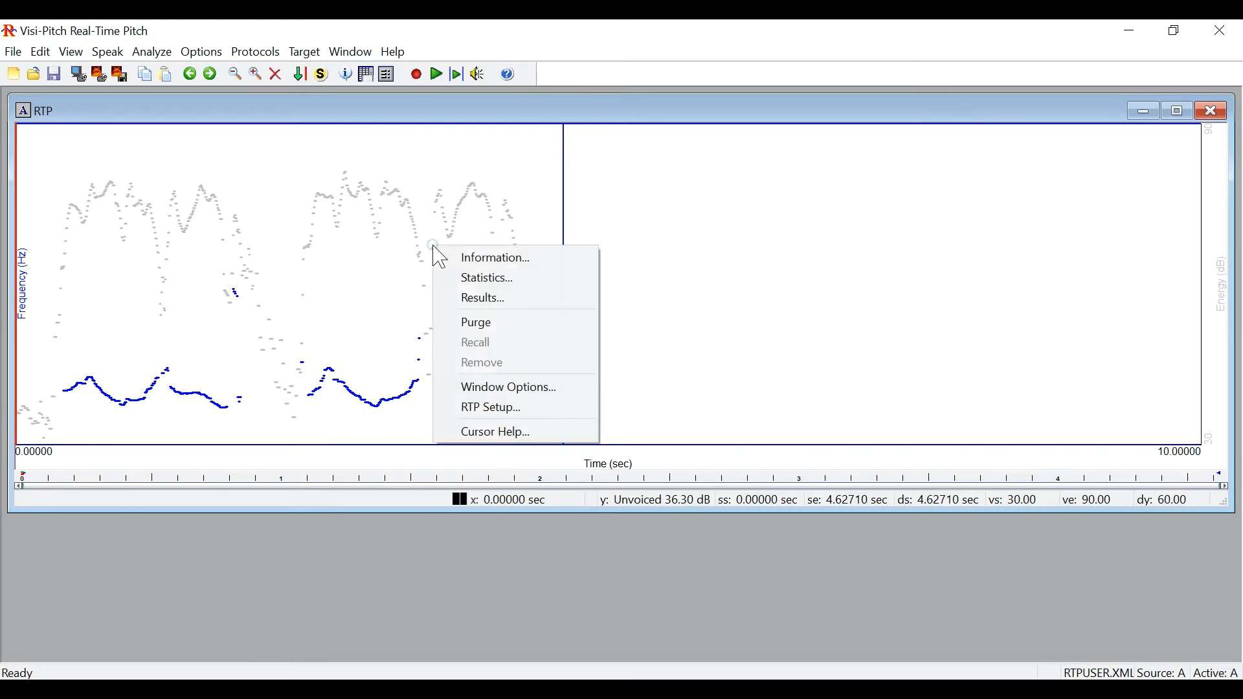
mouse_move(490, 407)
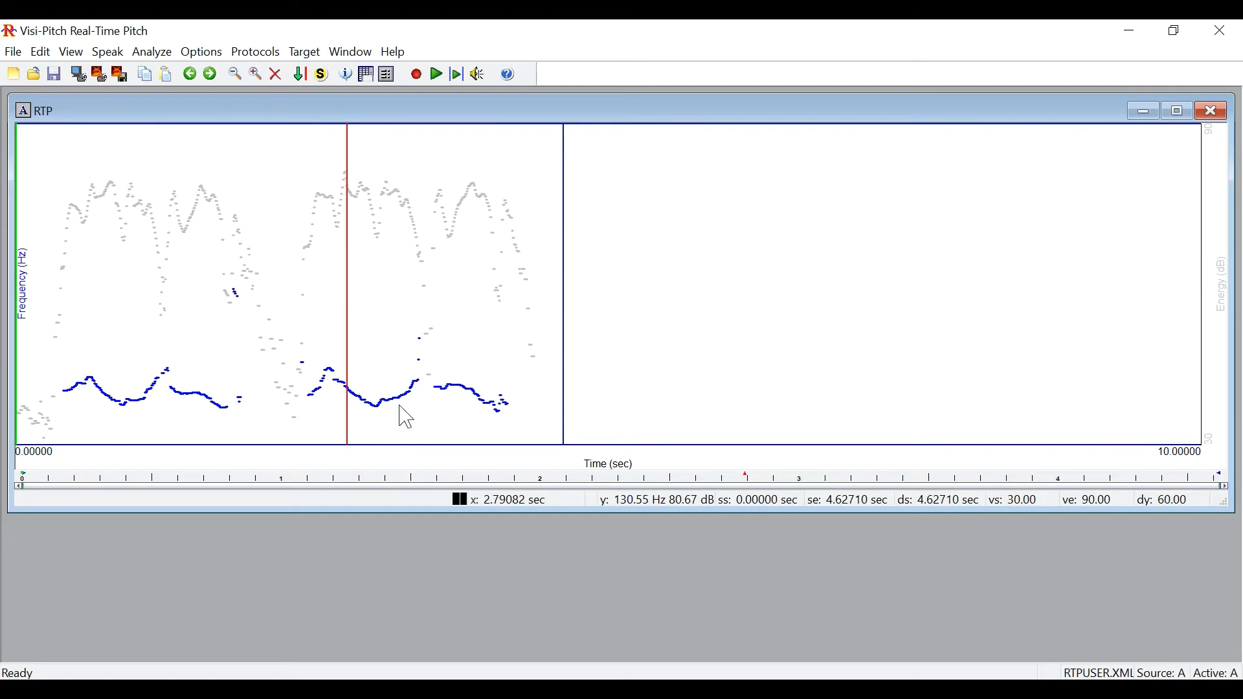
mouse_move(308, 203)
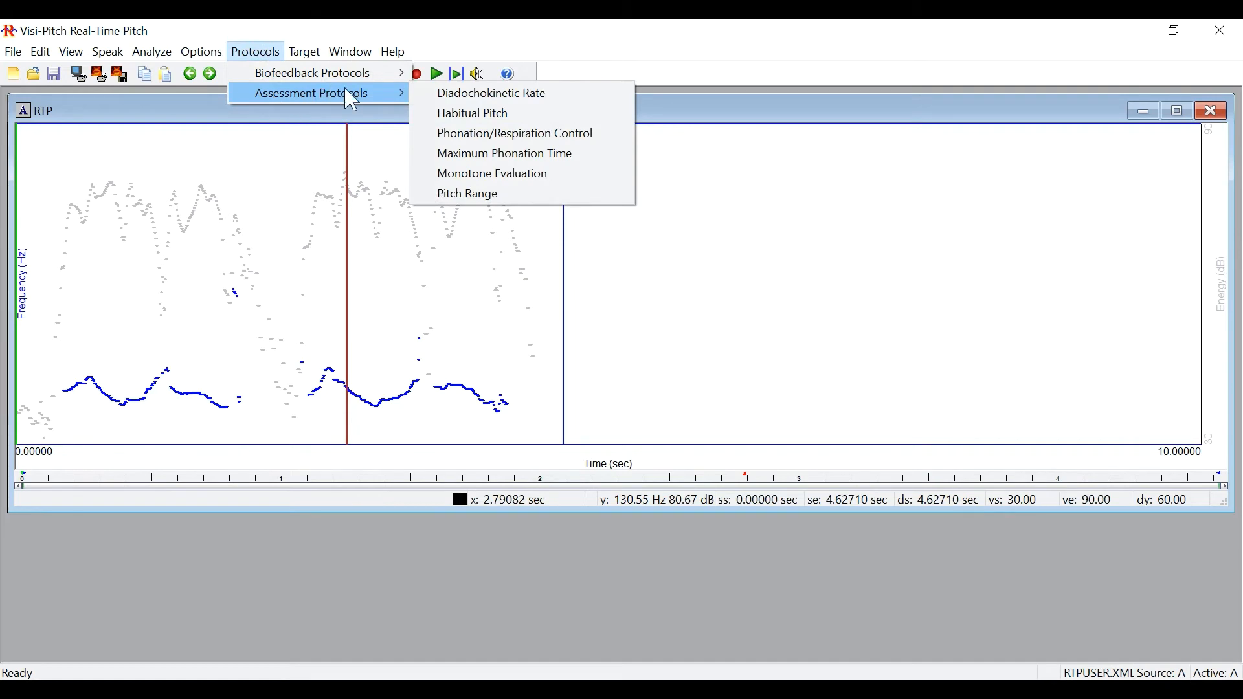
mouse_move(504, 153)
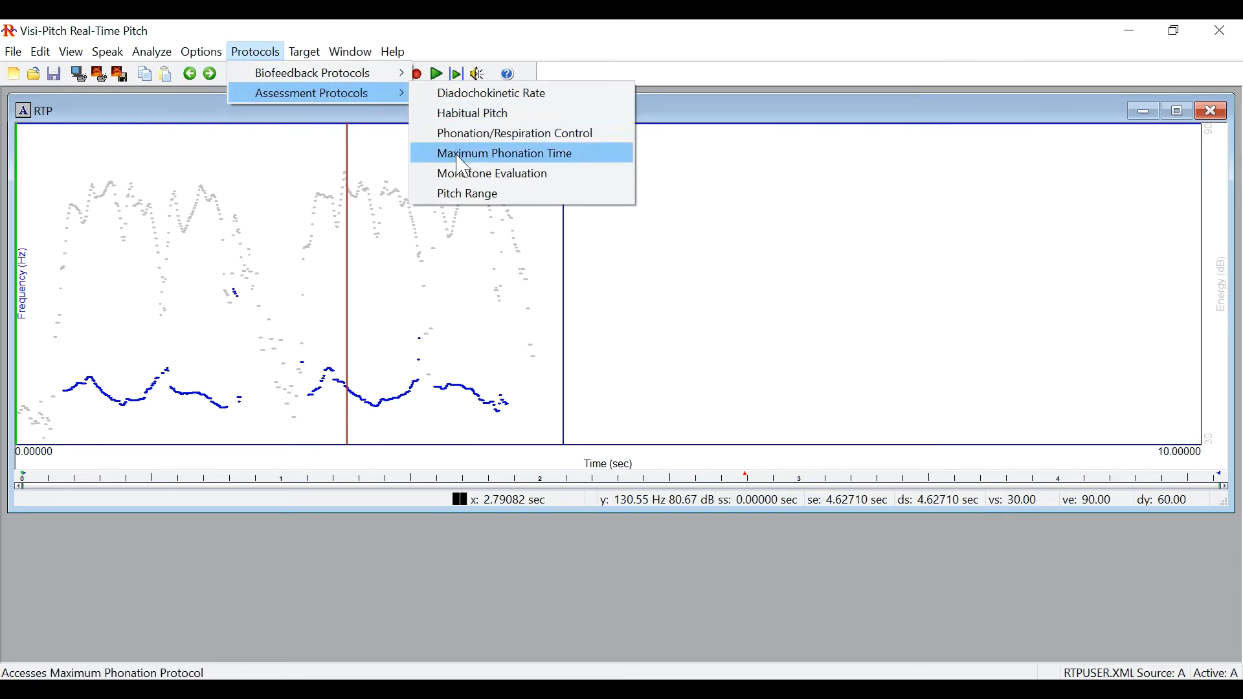
Step: Launch Maximum Phonation Time and begin recording a sustained tone in the 30-second window
click(504, 153)
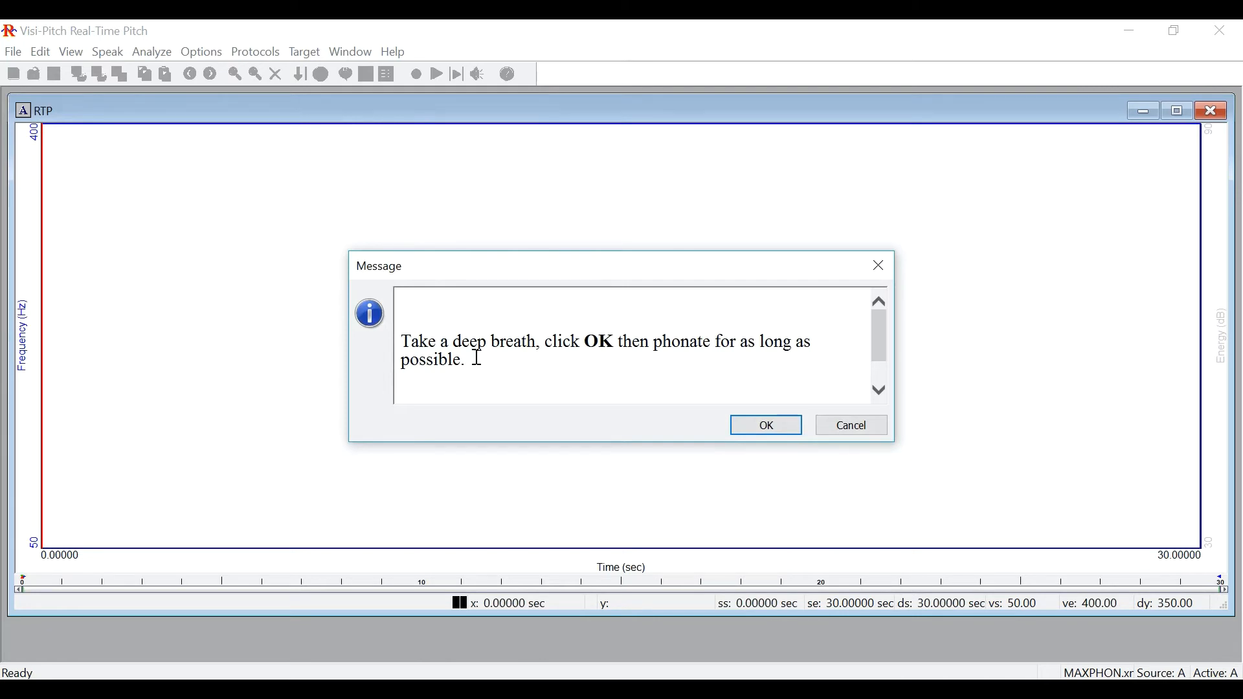
mouse_move(649, 319)
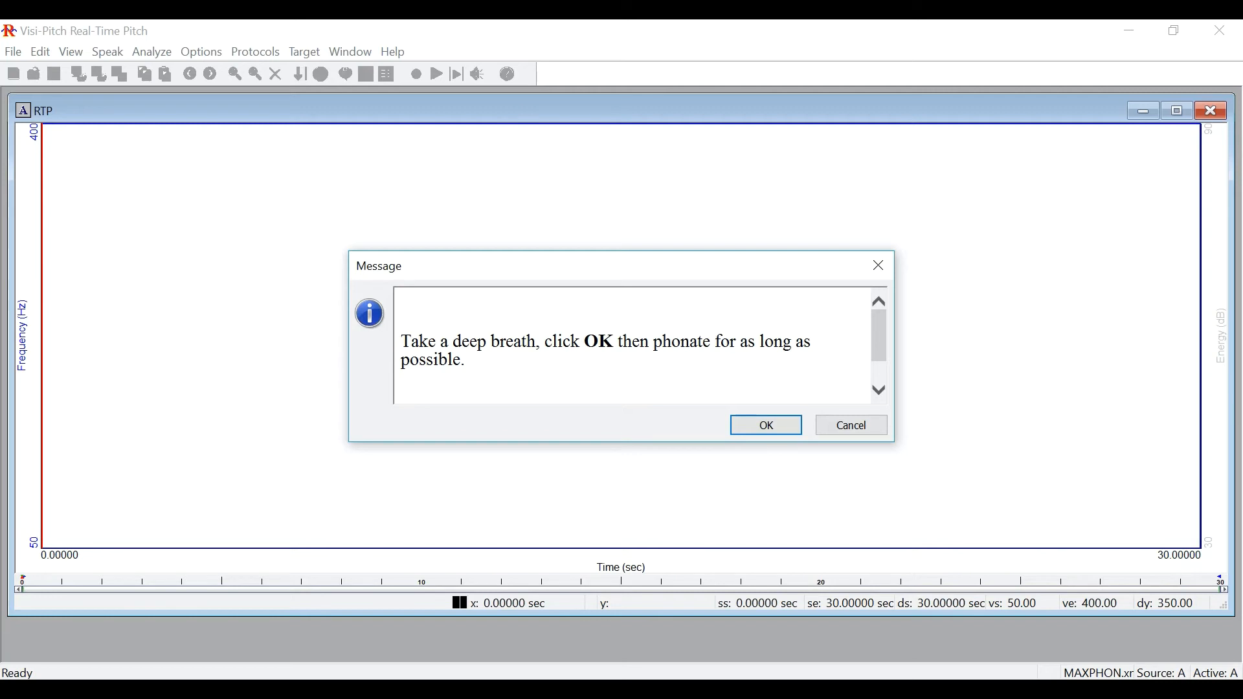
mouse_move(766, 424)
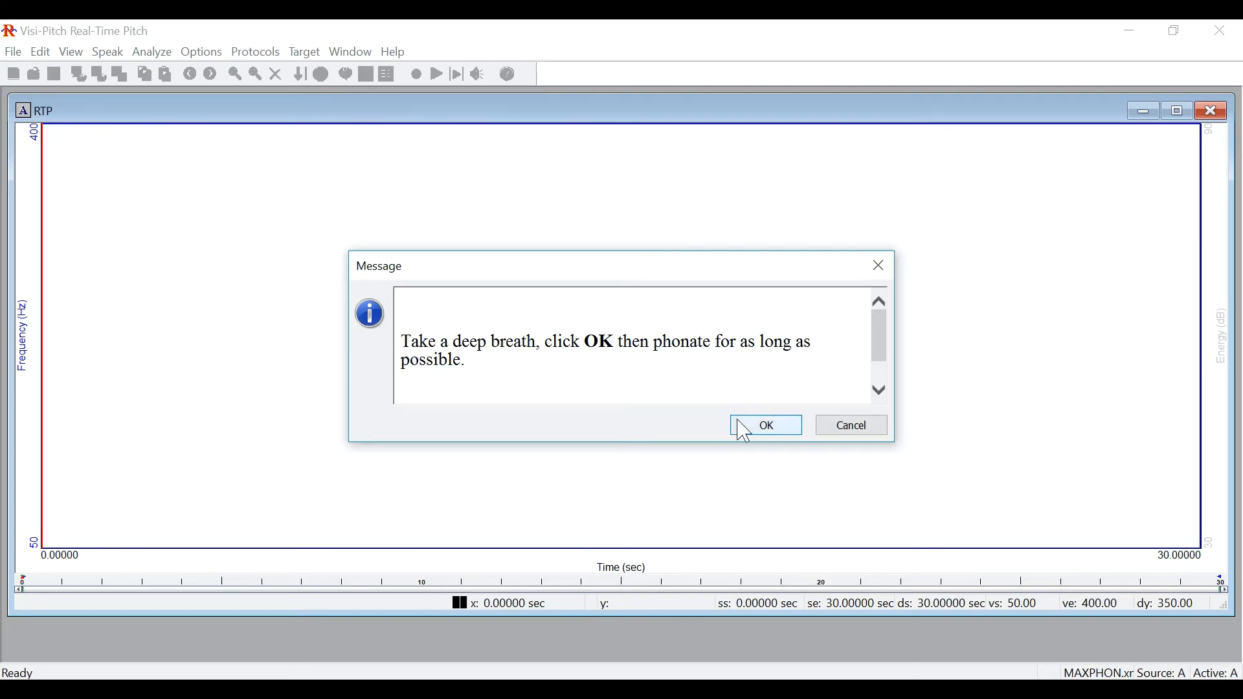
click(764, 424)
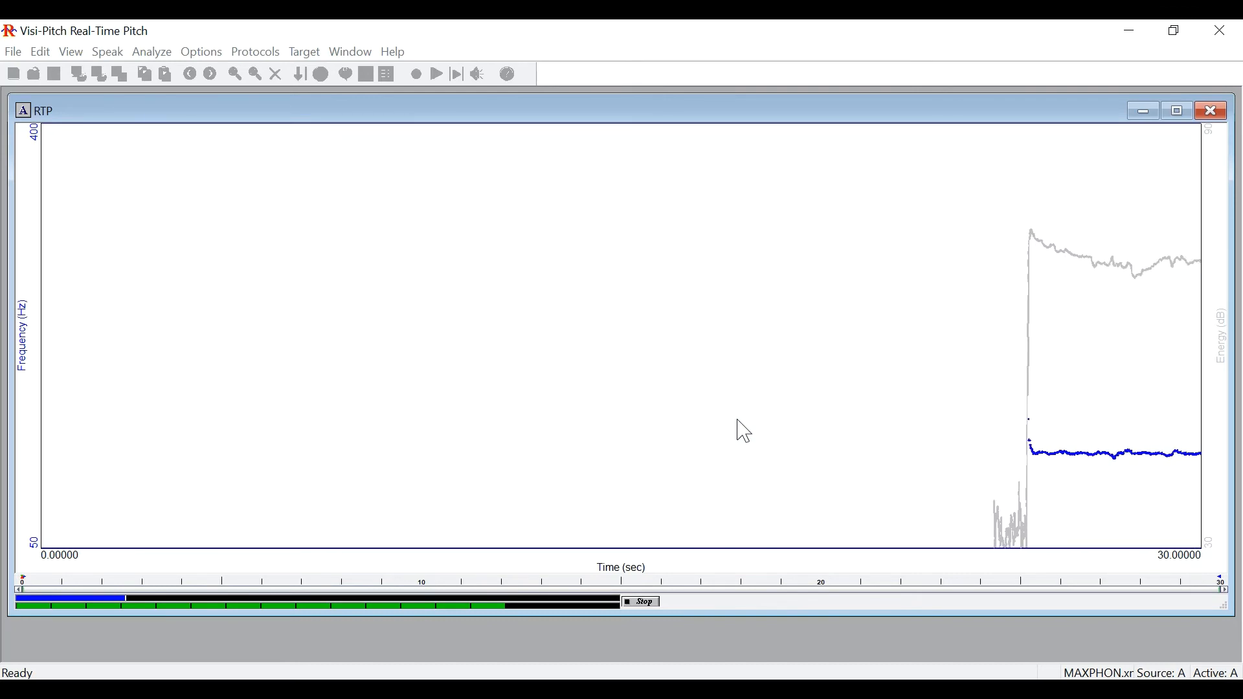
Step: Stop the phonation recording to show a voiced duration of 6.14 seconds
click(639, 601)
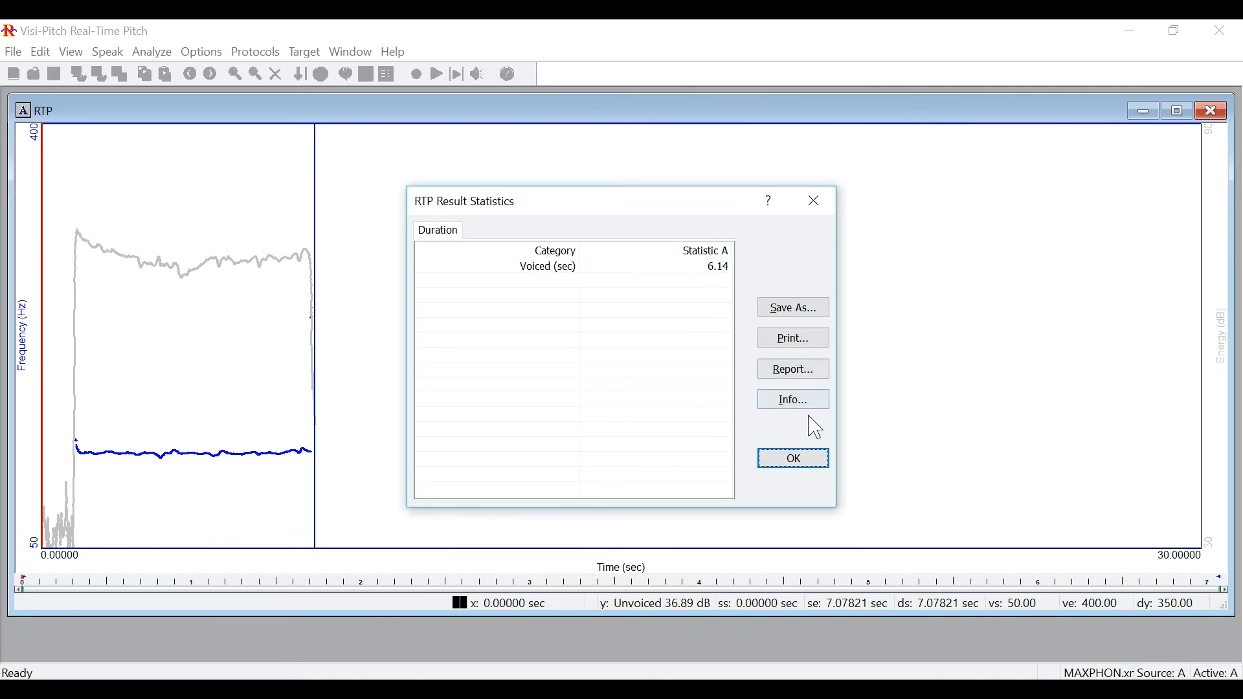
mouse_move(67, 483)
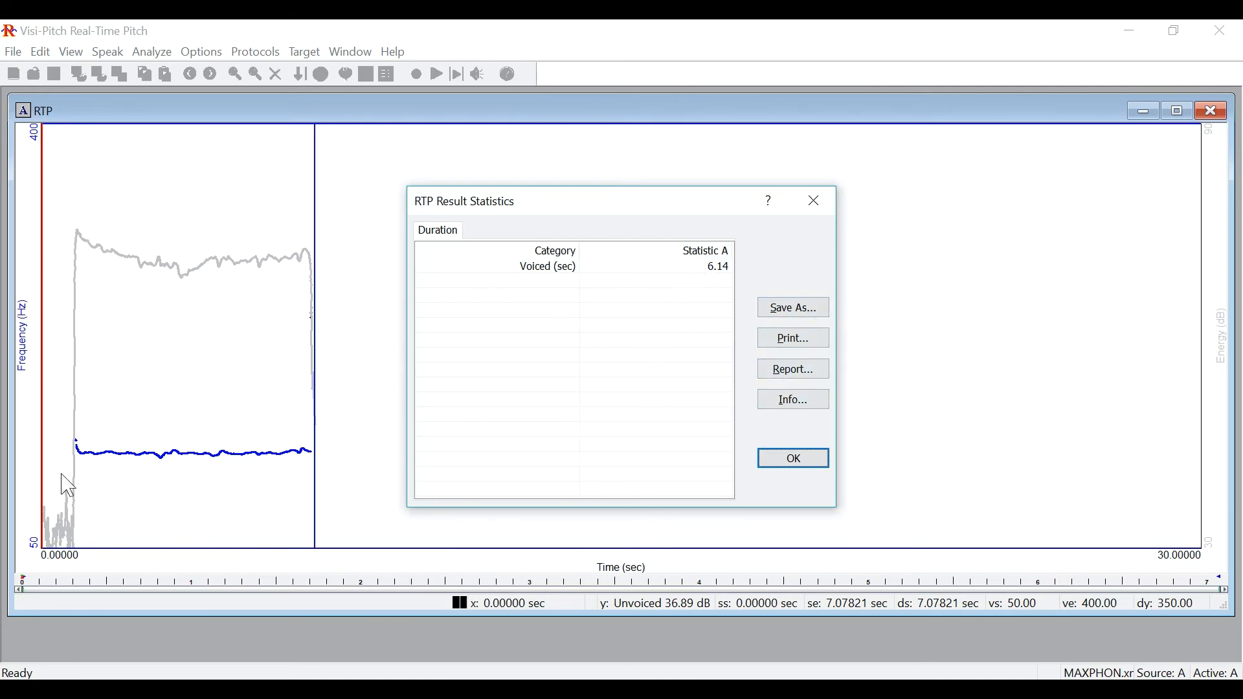
mouse_move(702, 504)
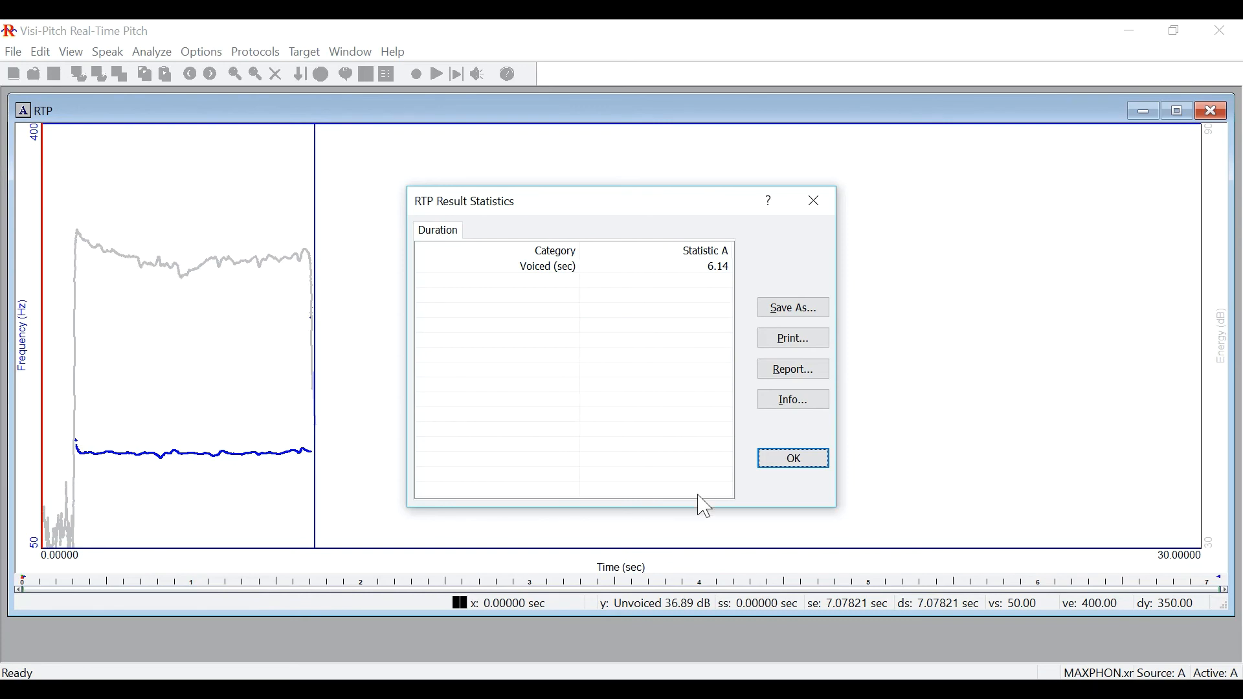
Step: Close the duration statistics and bring up the Real-Time Pitch help document
click(793, 458)
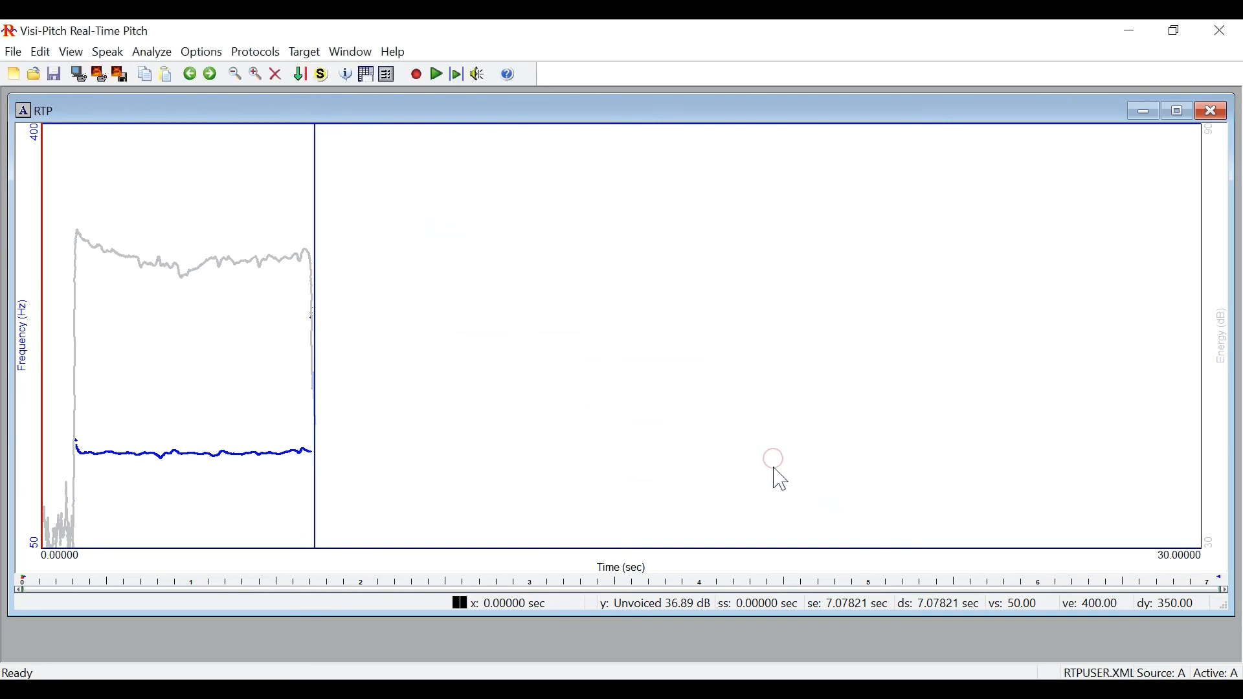
mouse_move(778, 478)
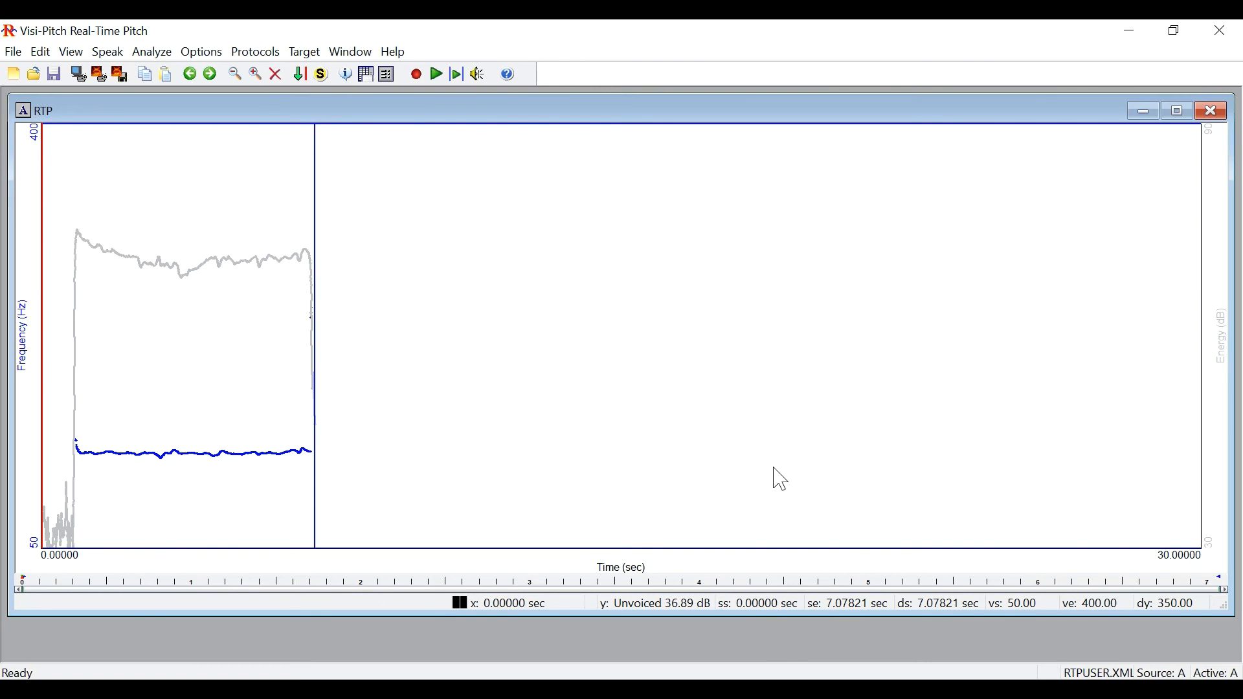
mouse_move(506, 74)
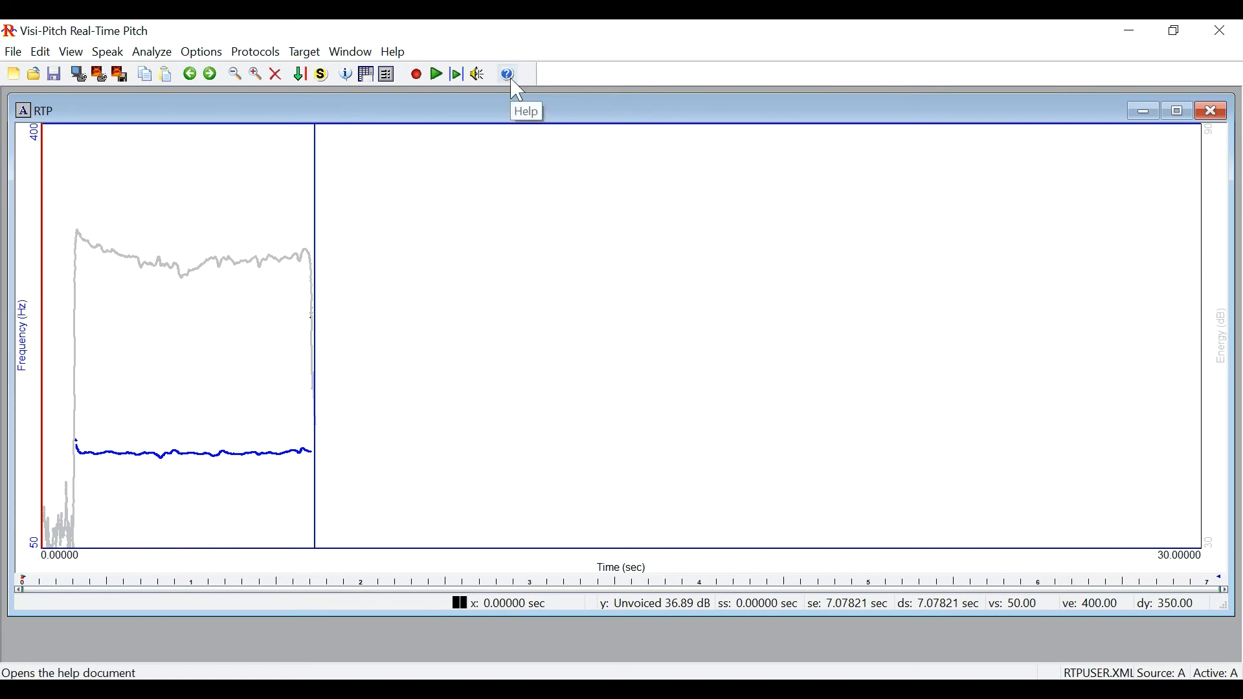
click(507, 74)
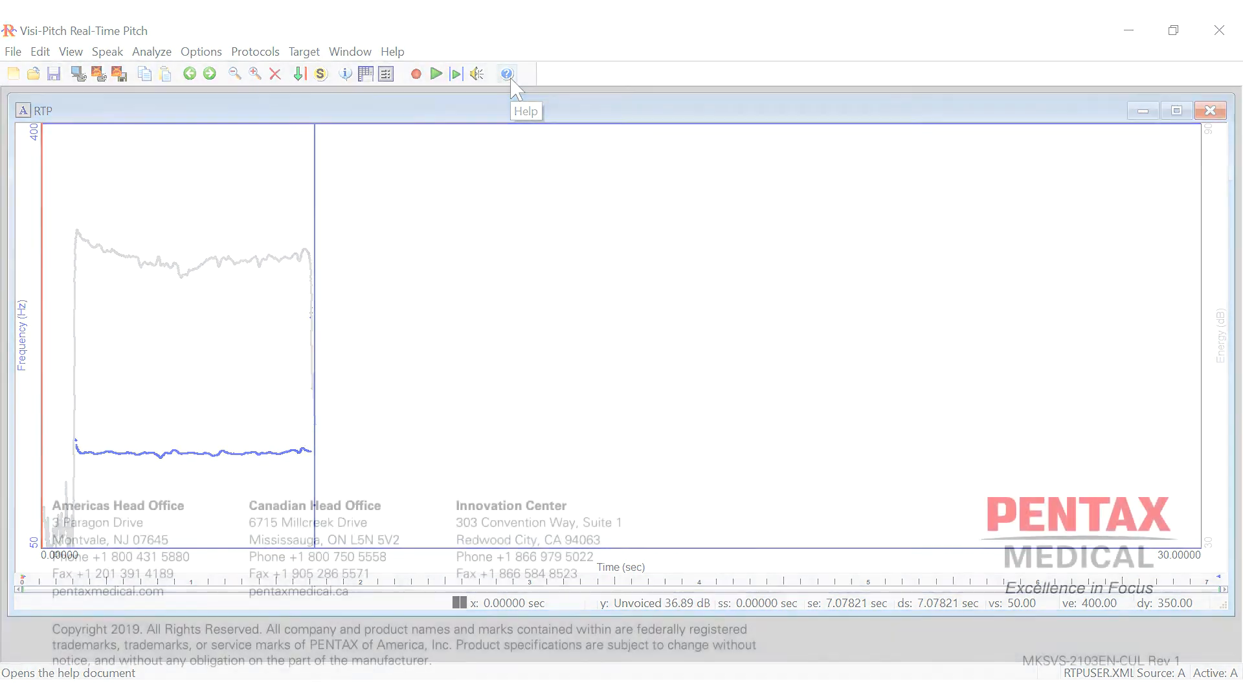